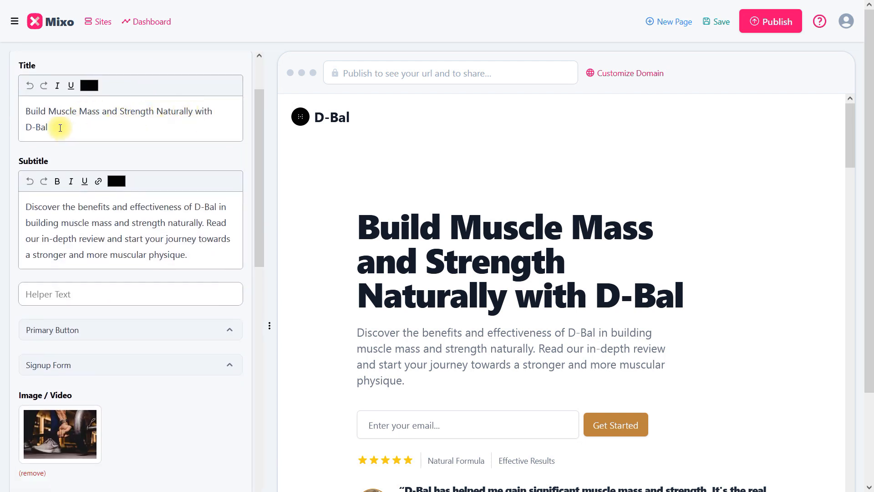
mouse_move(133, 229)
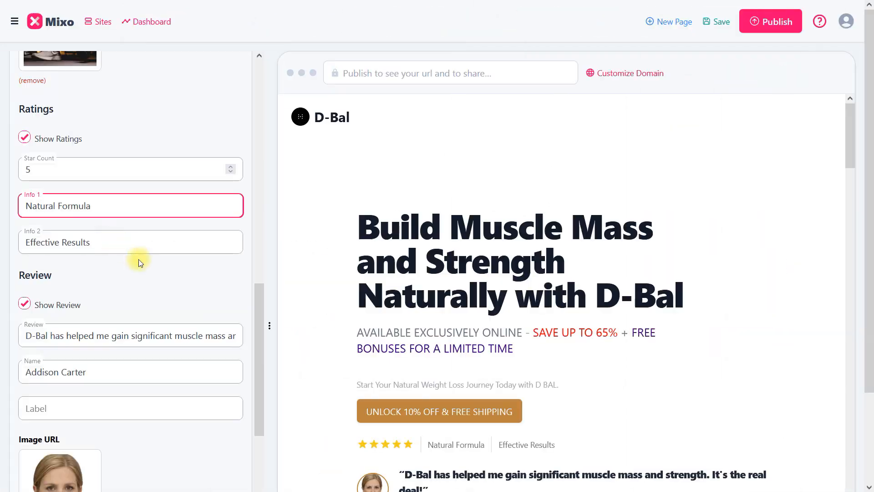
Step: Scroll down the hero settings toward the pricing plans
scroll(down, 3)
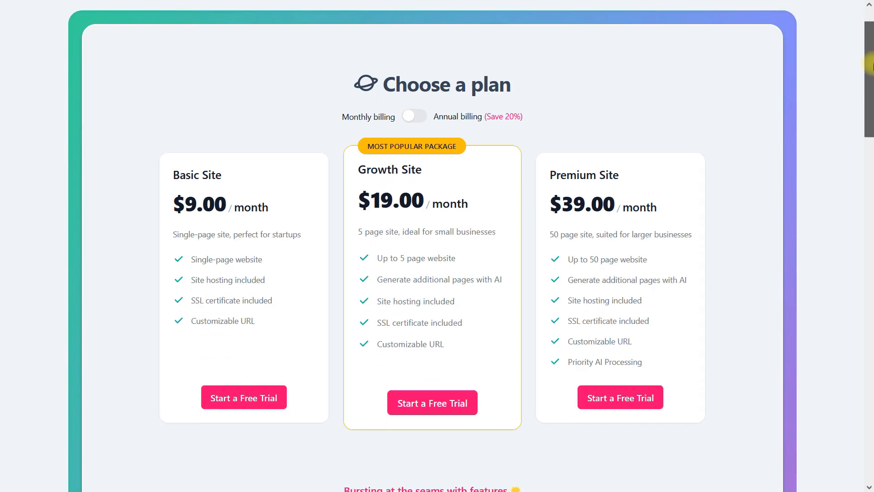
Step: Open the Mixo result 'Delta Sleep - A Natural Sleep Supplement' from Google and browse it
scroll(down, 3)
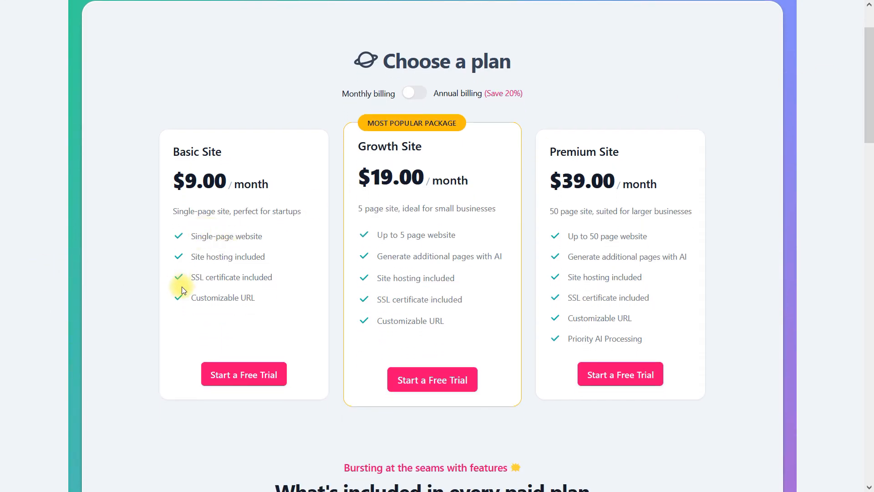
mouse_move(587, 218)
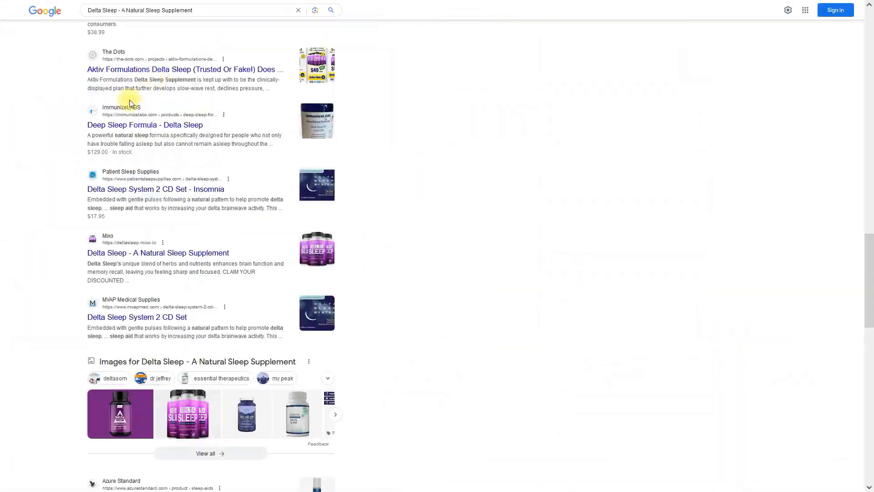
mouse_move(78, 257)
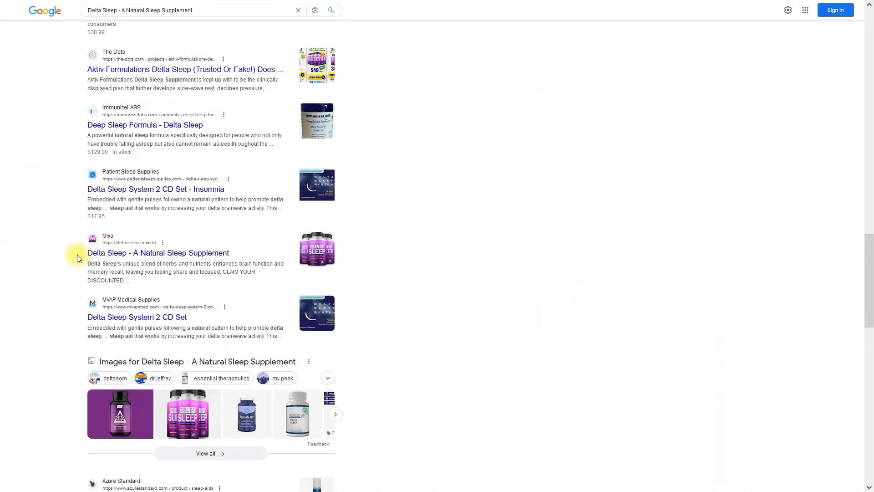
click(157, 252)
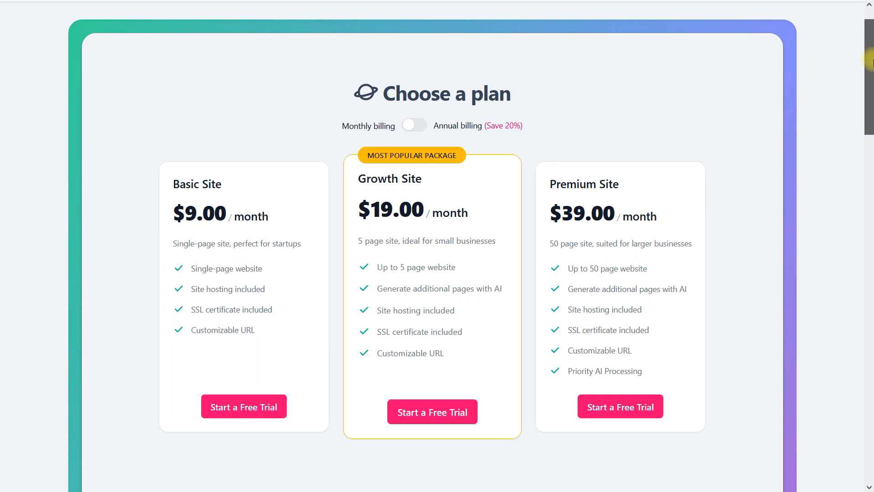
scroll(down, 3)
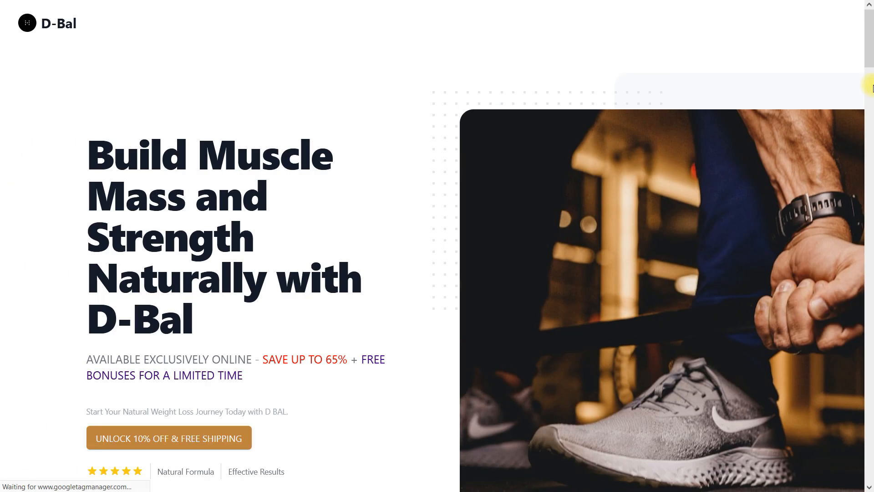
scroll(down, 3)
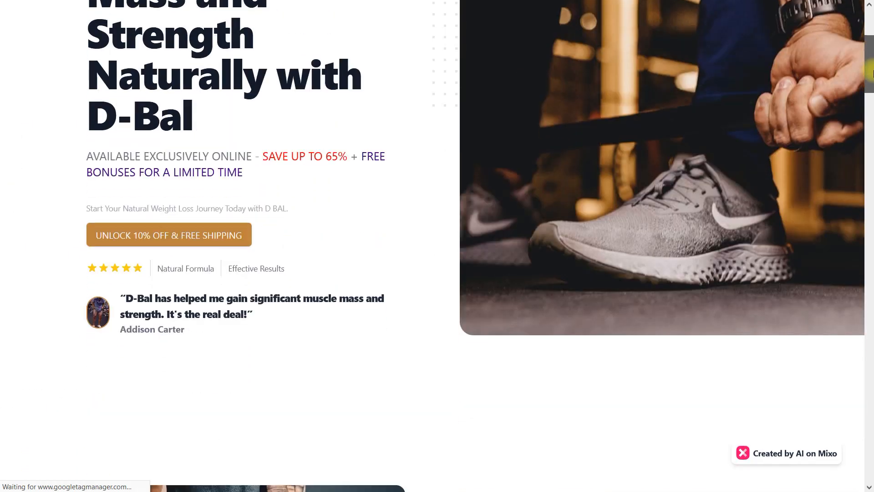
scroll(down, 3)
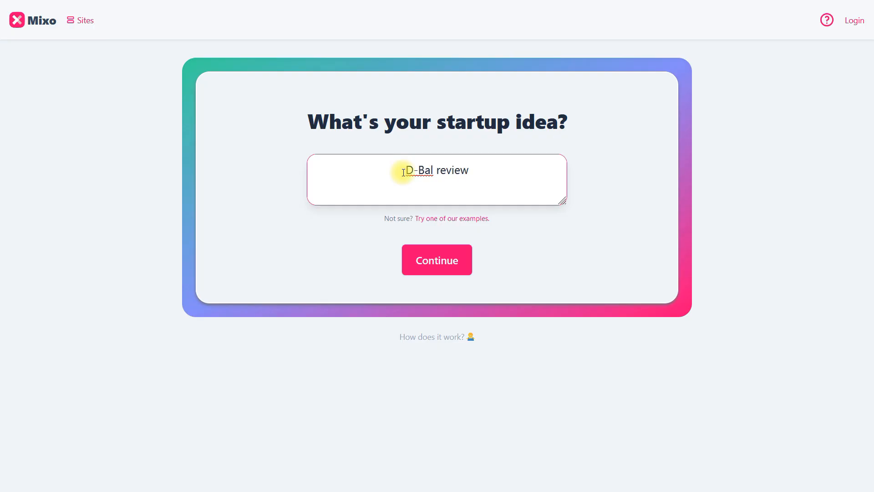
Step: Enter 'D-Bal review' as the startup idea, continue and choose a goal to generate the site
click(436, 260)
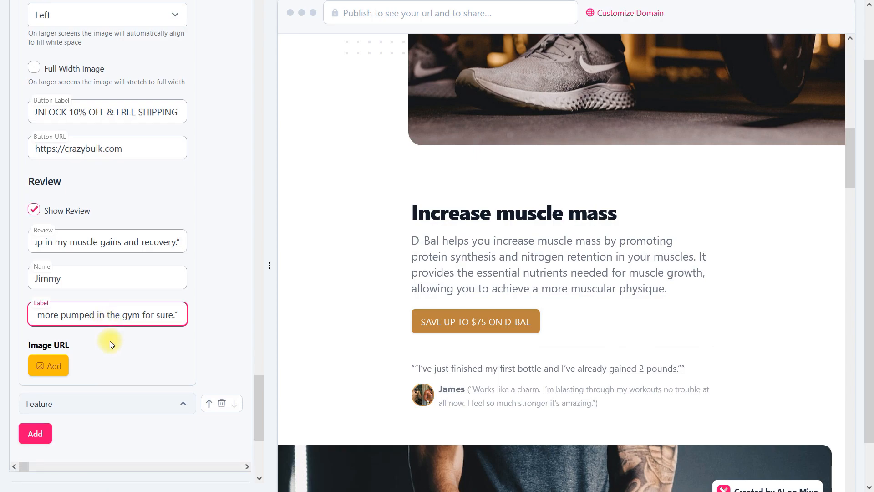
click(48, 365)
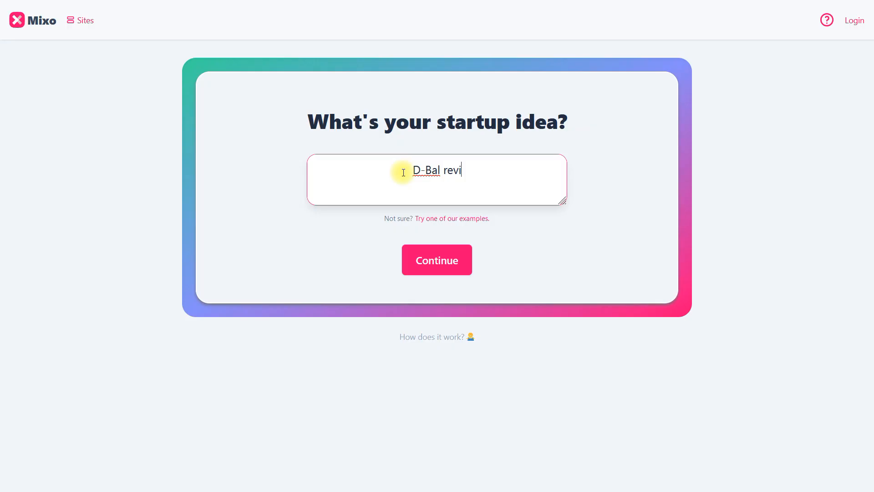
click(436, 260)
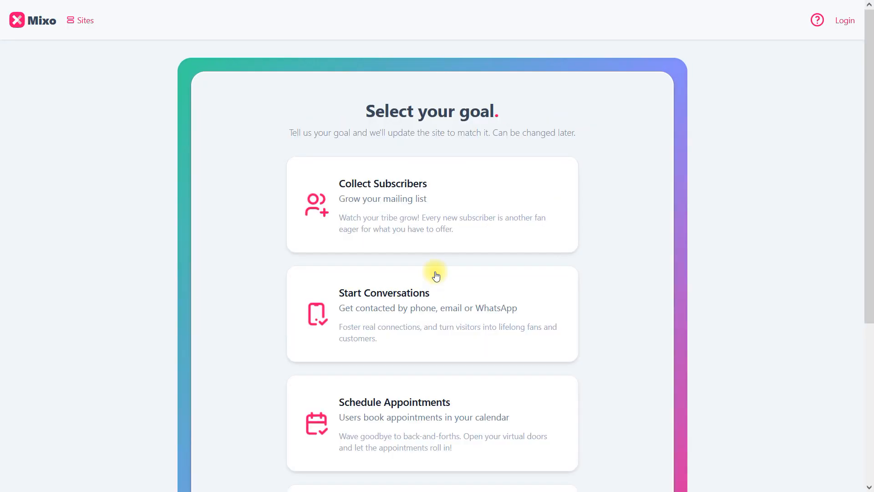
click(432, 313)
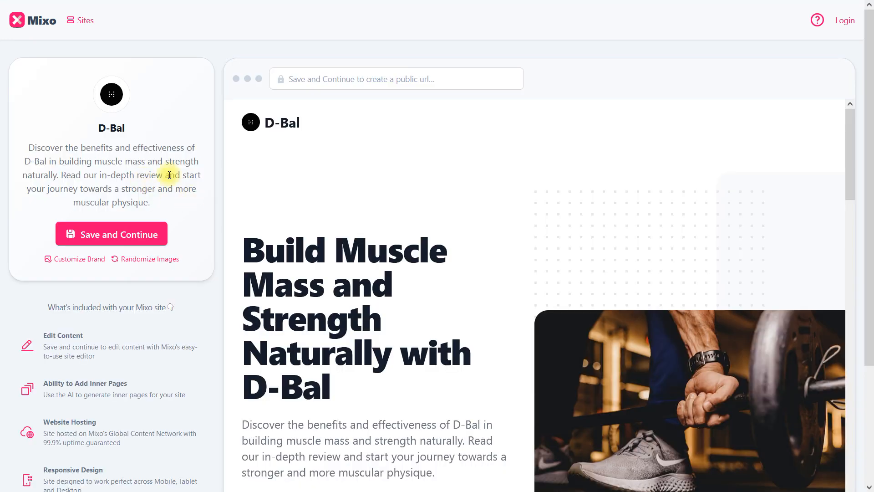
Step: Review the generated D-Bal site preview from hero down to footer
scroll(down, 3)
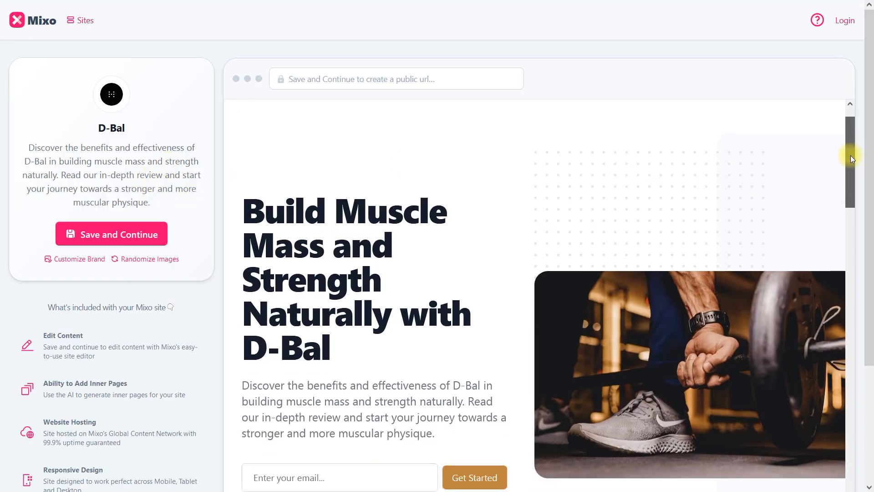
scroll(down, 3)
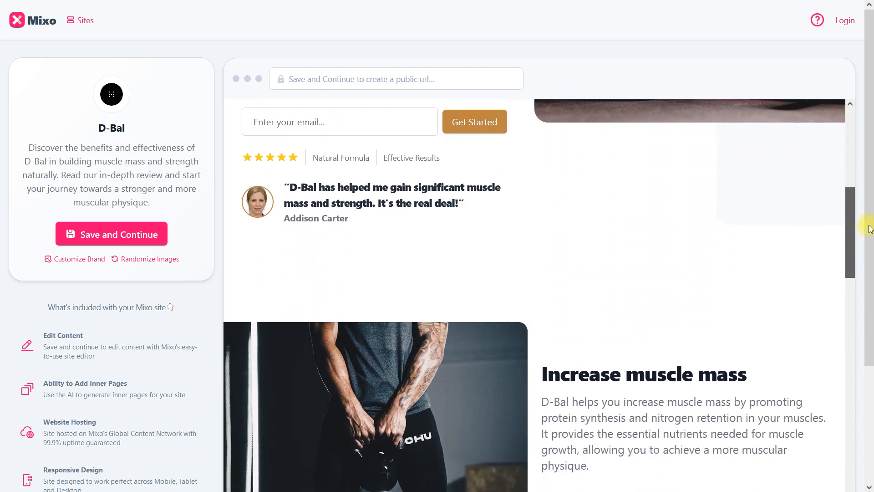
scroll(down, 3)
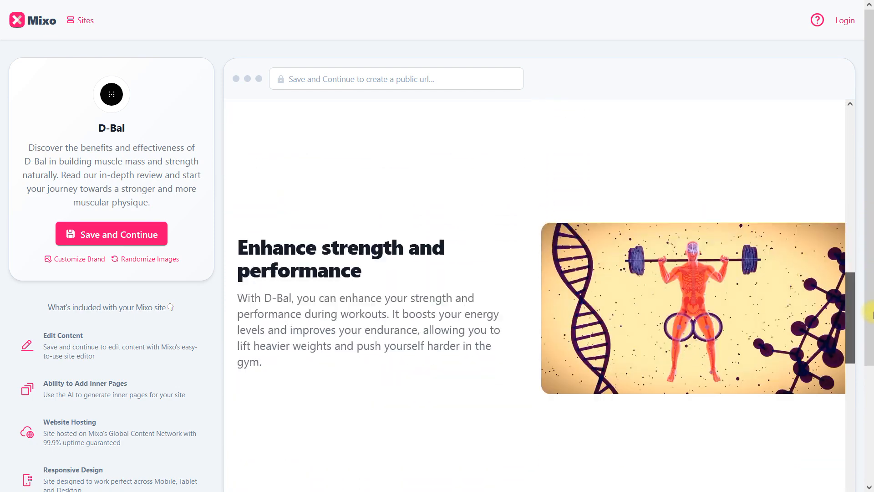
scroll(down, 3)
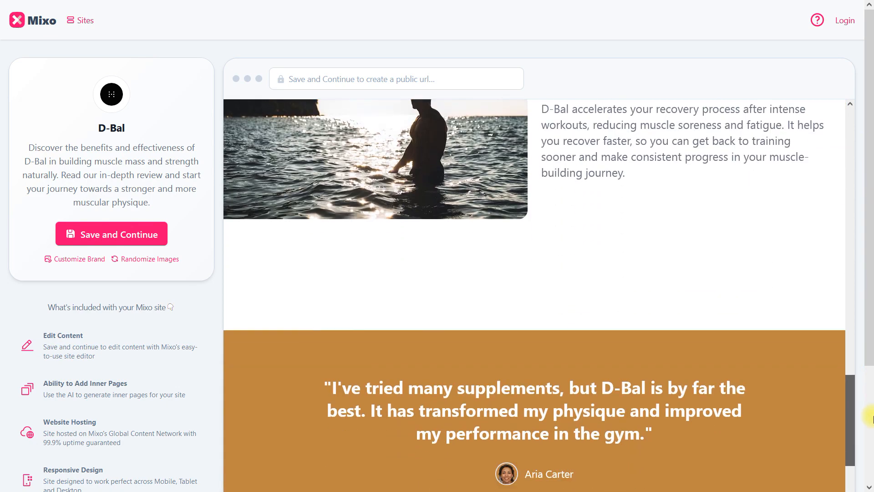
scroll(down, 3)
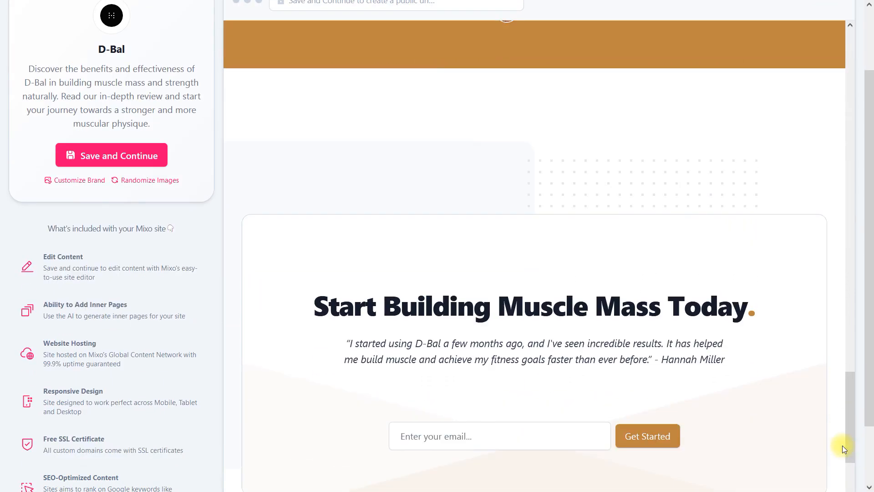
scroll(down, 3)
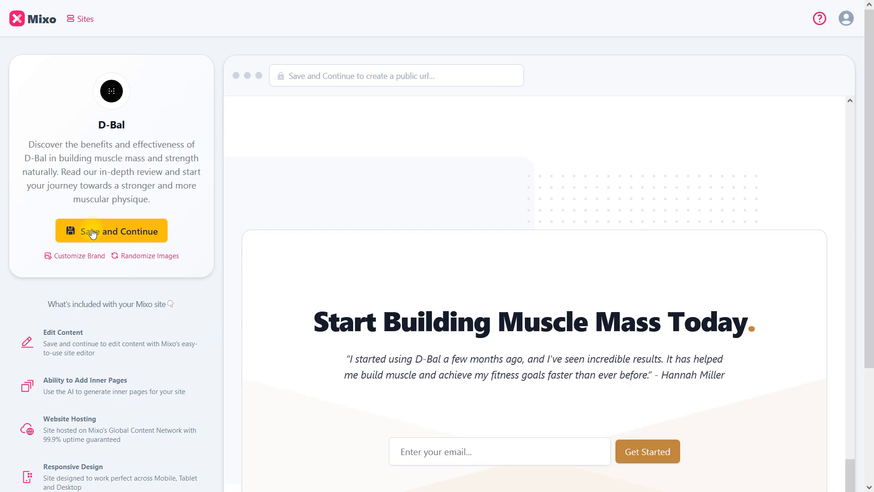
Step: Save the site to the account and start a free trial of the Growth Site plan
click(111, 230)
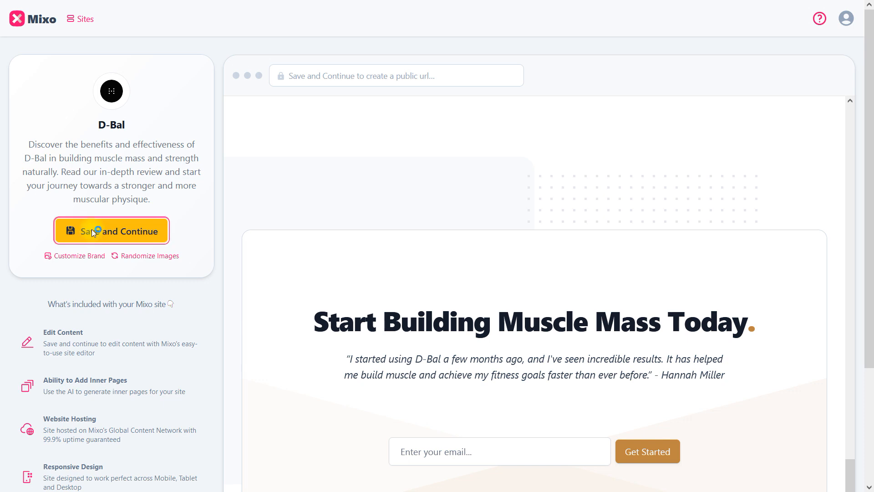
click(111, 230)
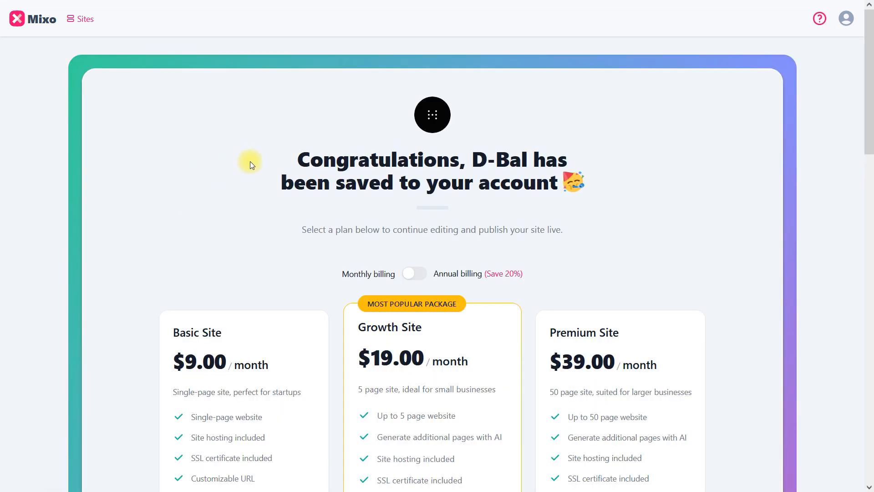
scroll(down, 3)
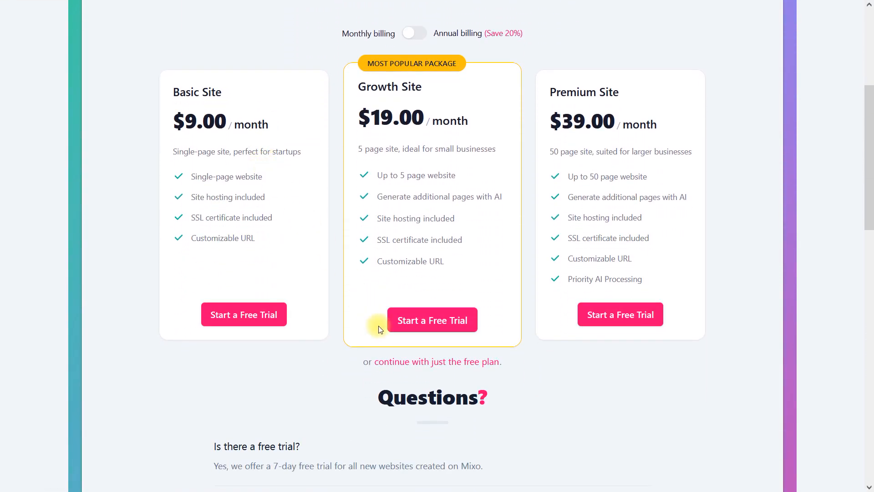
click(432, 320)
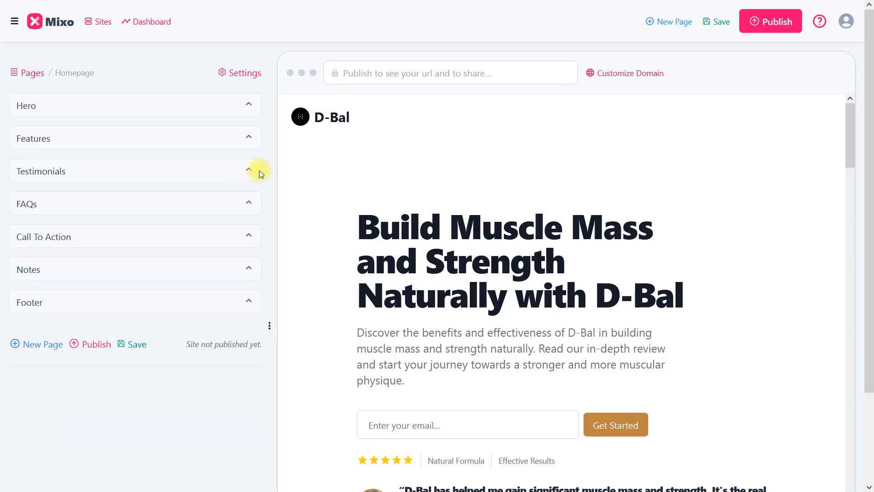
mouse_move(80, 118)
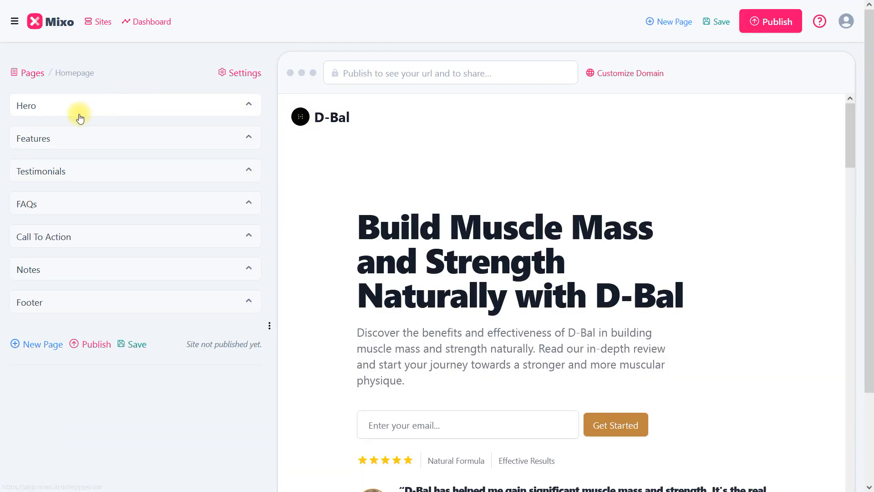
Step: In the Hero content settings, confirm the purple colour for the bonus subtitle
click(66, 106)
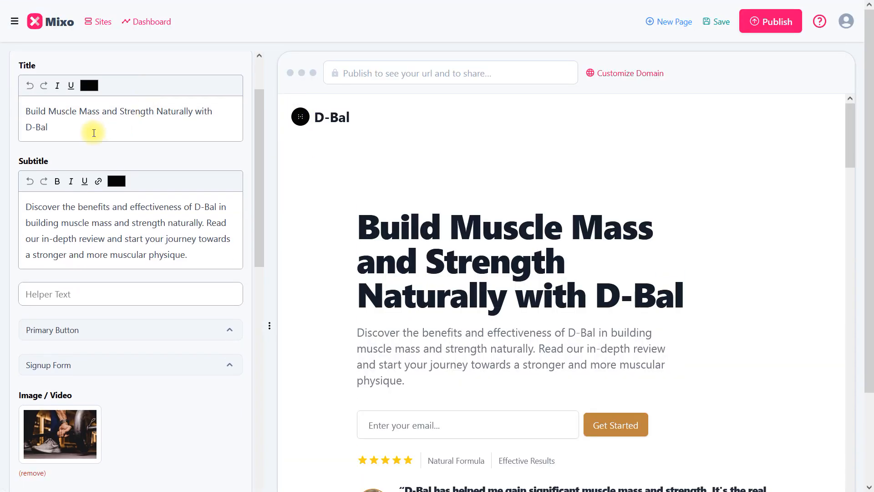
mouse_move(63, 213)
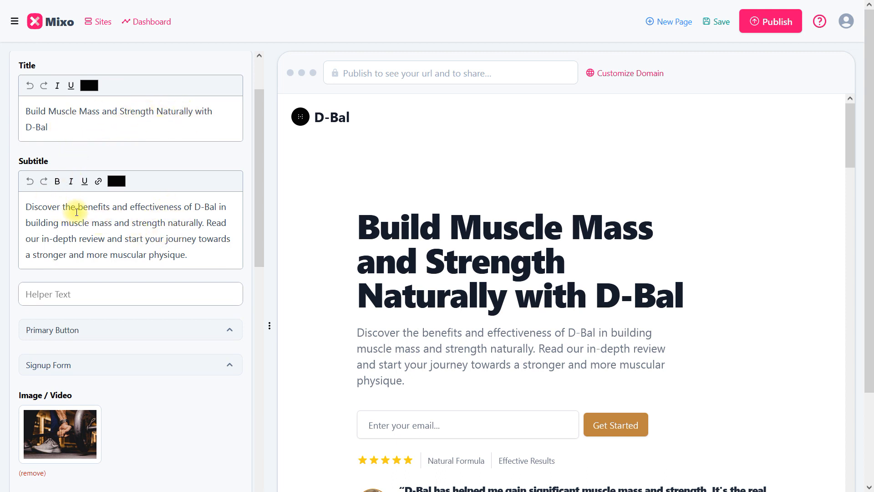
scroll(down, 3)
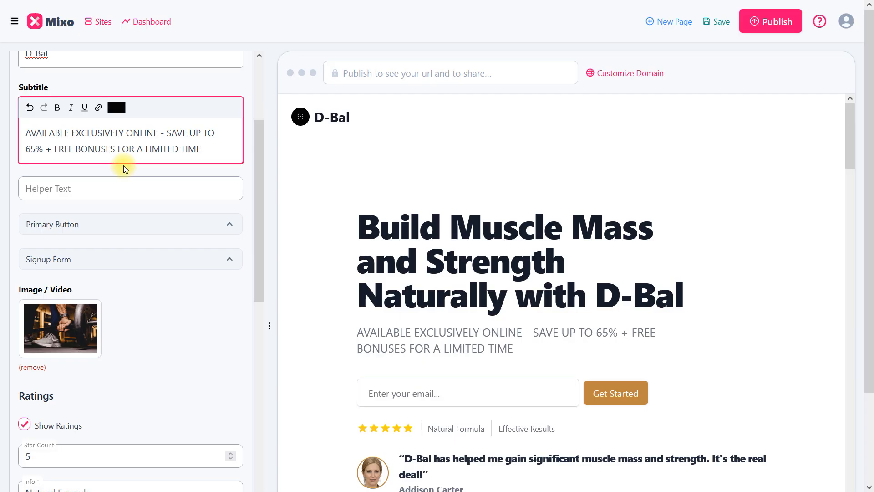
click(116, 107)
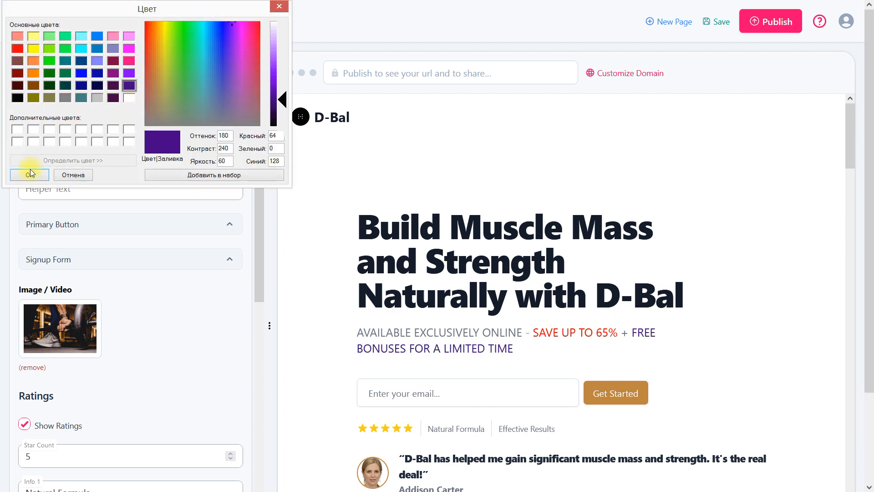
click(29, 174)
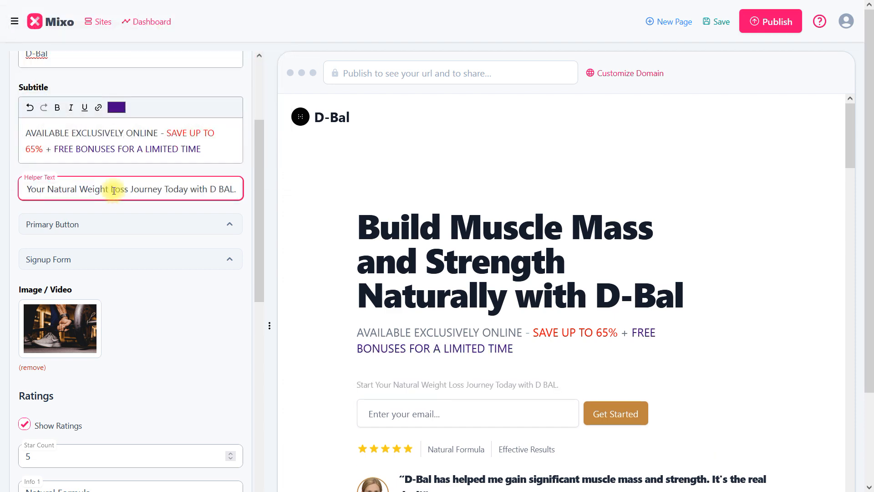
Step: Enable the primary CTA button labelled UNLOCK 10% OFF & FREE SHIPPING
click(130, 224)
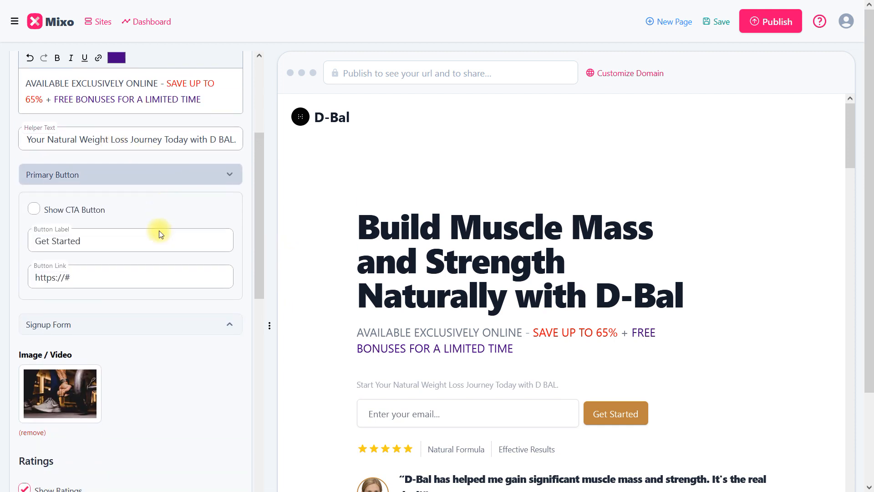
click(34, 209)
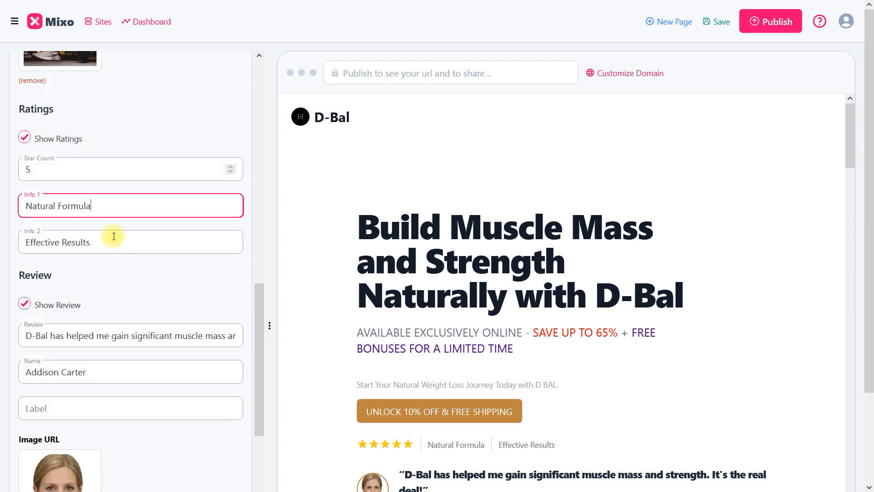
scroll(down, 3)
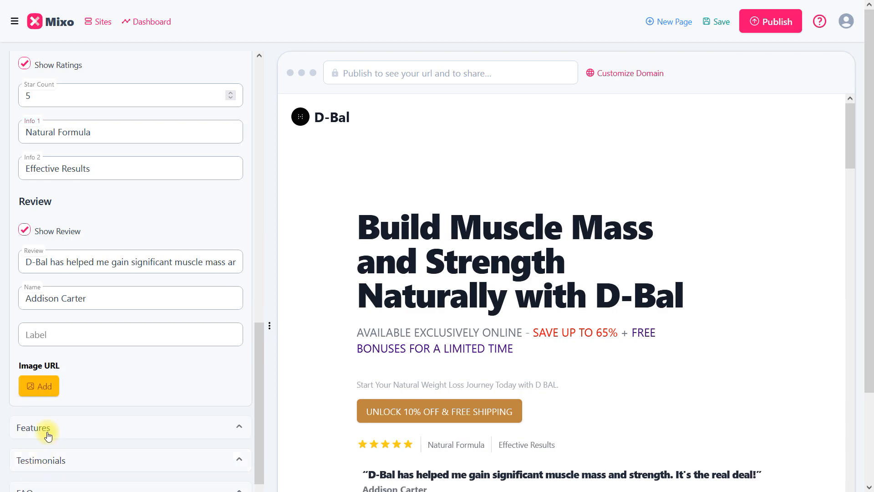
Step: Upload the 'images' gym progress photo as the hero reviewer's picture
click(38, 386)
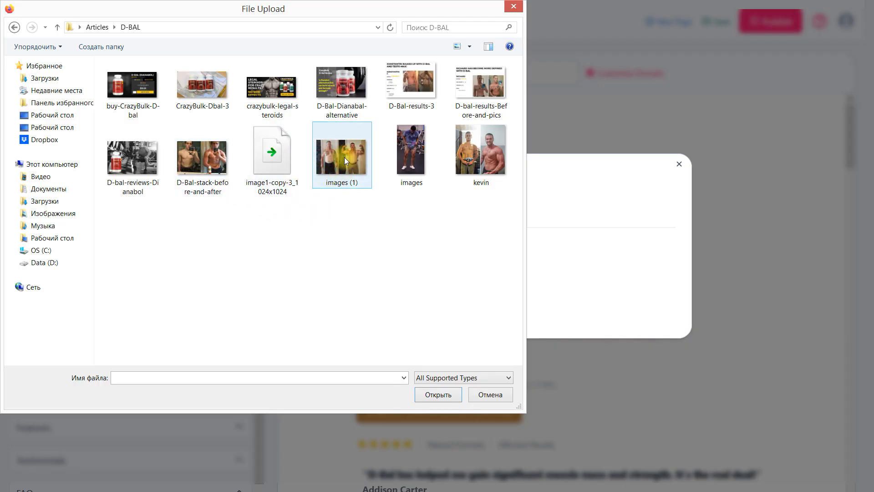
click(411, 155)
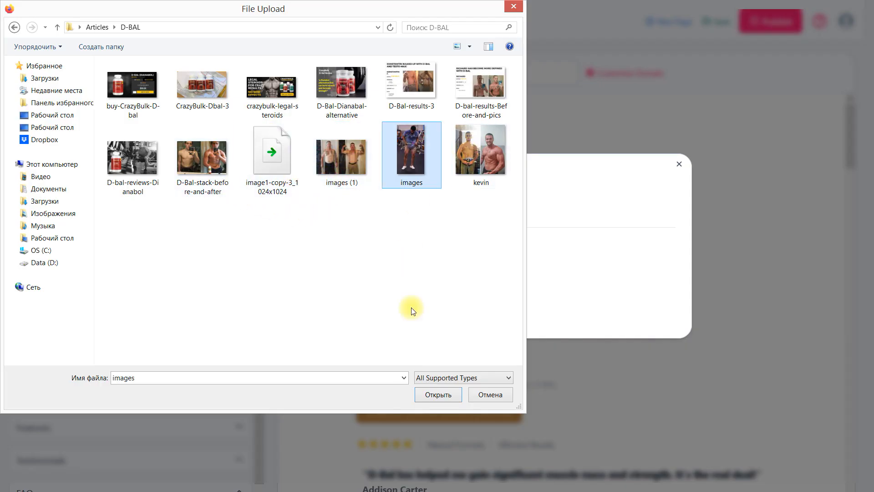
click(438, 395)
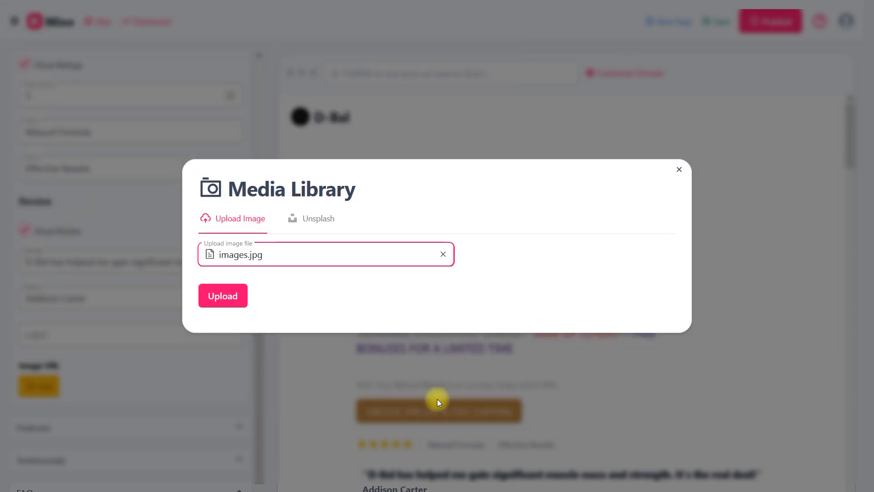
click(222, 296)
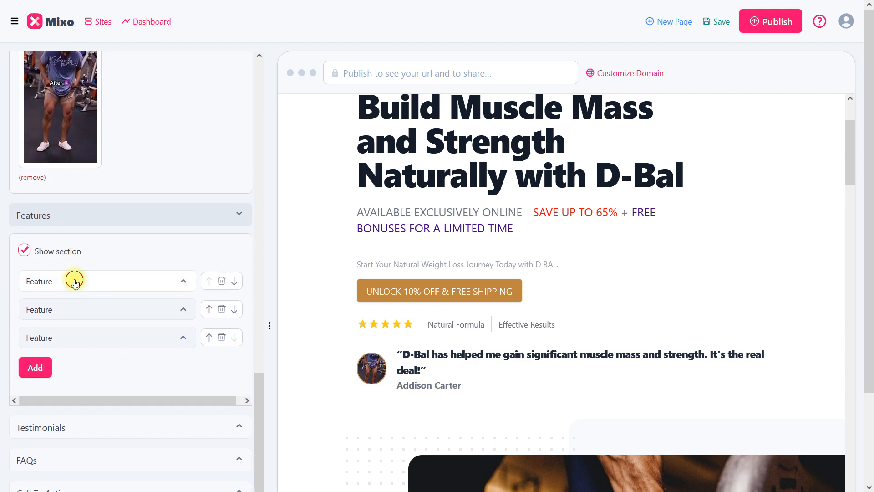
click(76, 281)
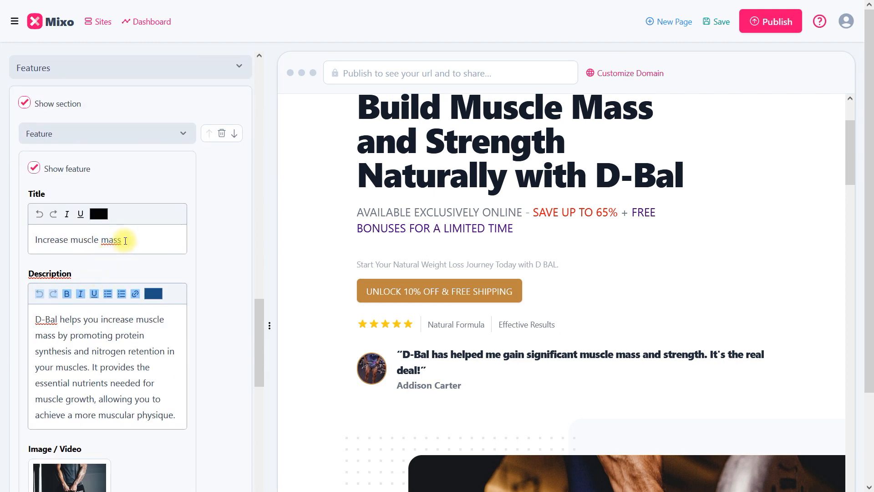
scroll(down, 3)
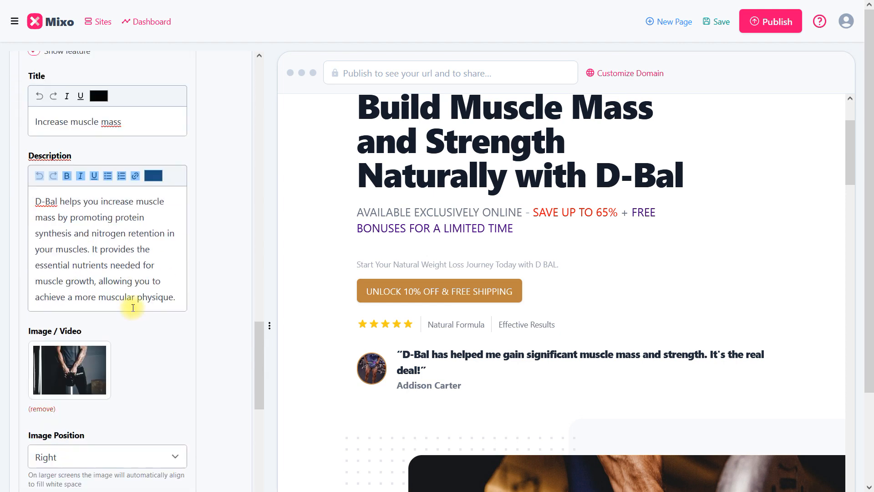
scroll(down, 3)
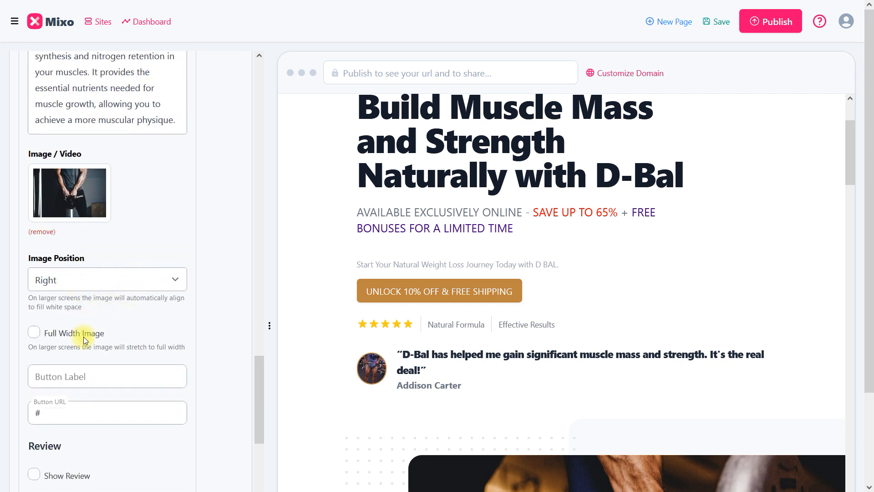
click(108, 376)
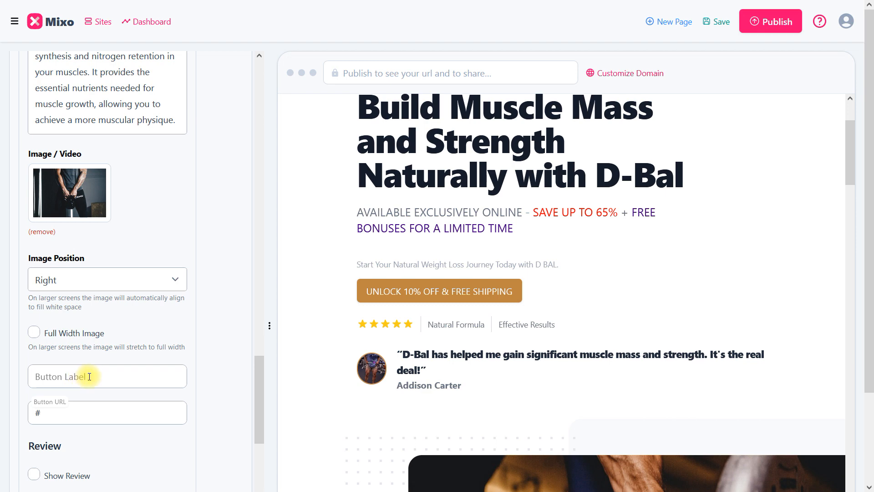
click(107, 377)
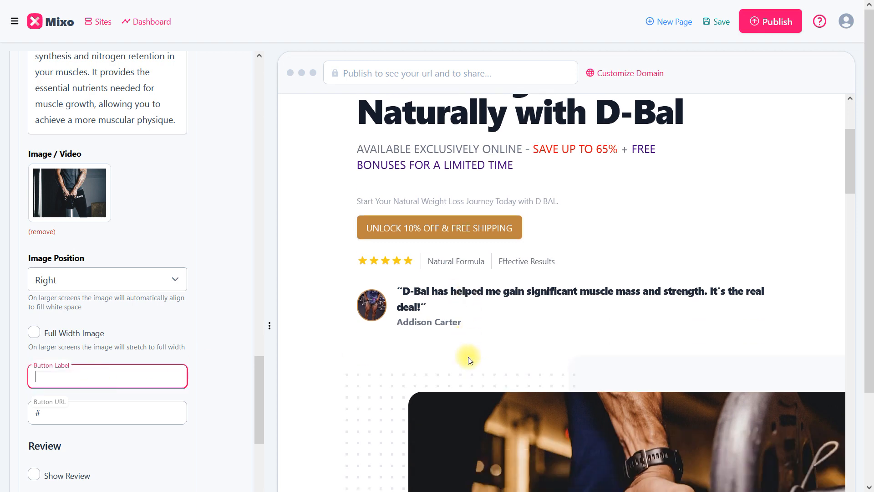
scroll(down, 3)
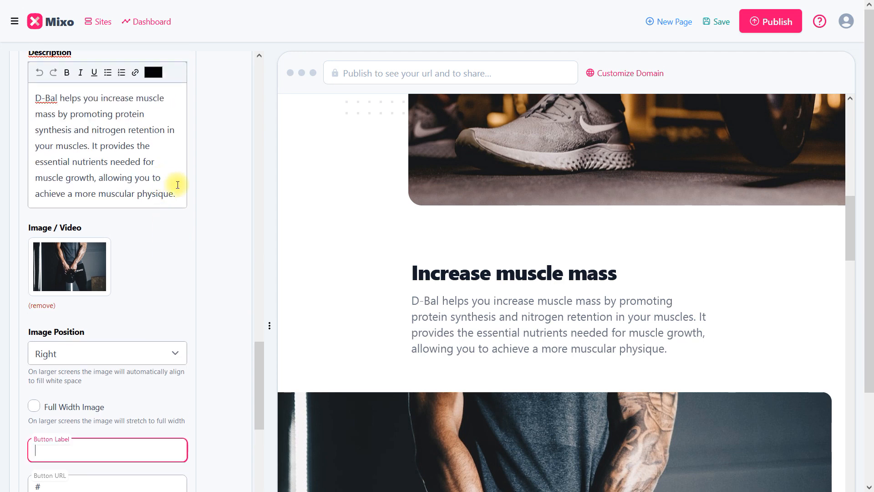
scroll(down, 3)
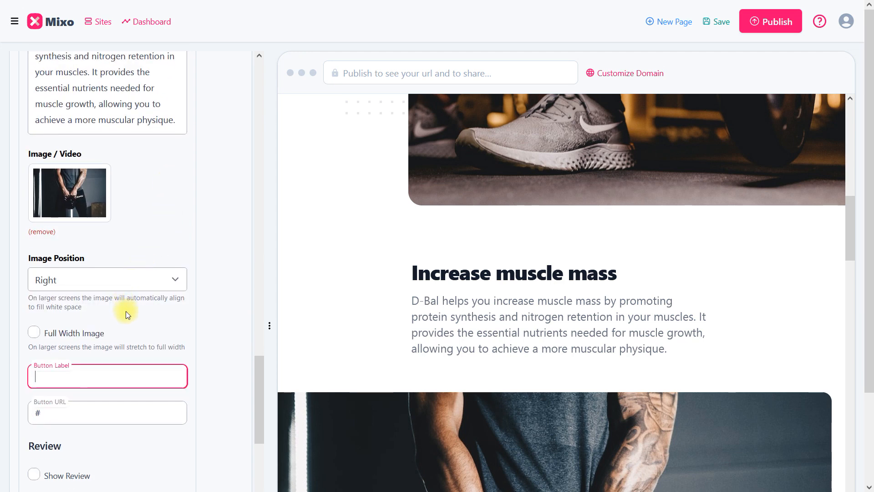
text(SAVE UP TO $75 ON)
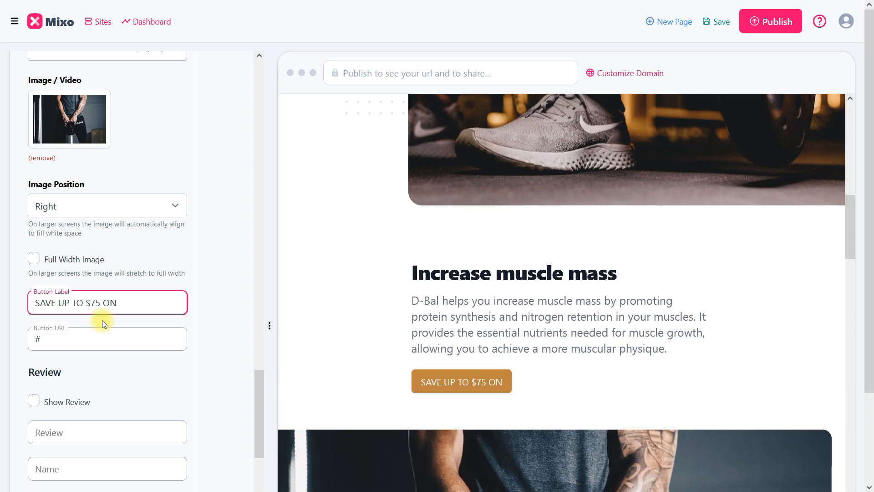
text(D-BAL)
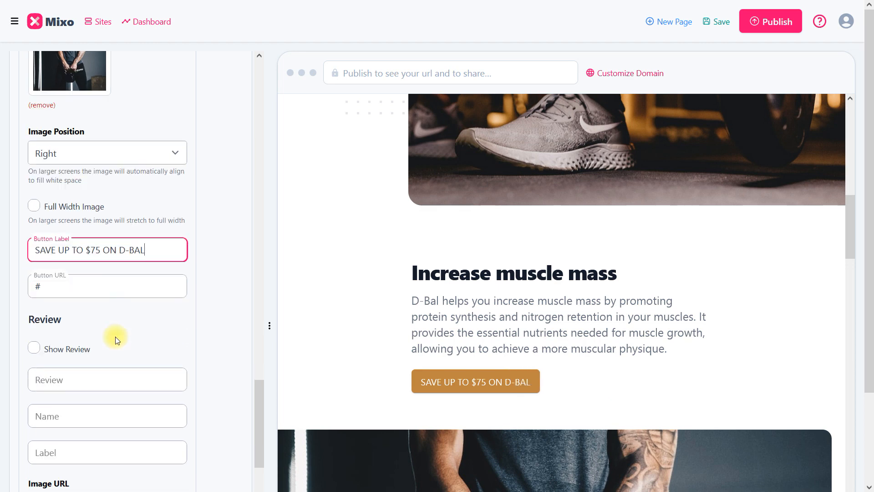
text(https://crazybulk.com)
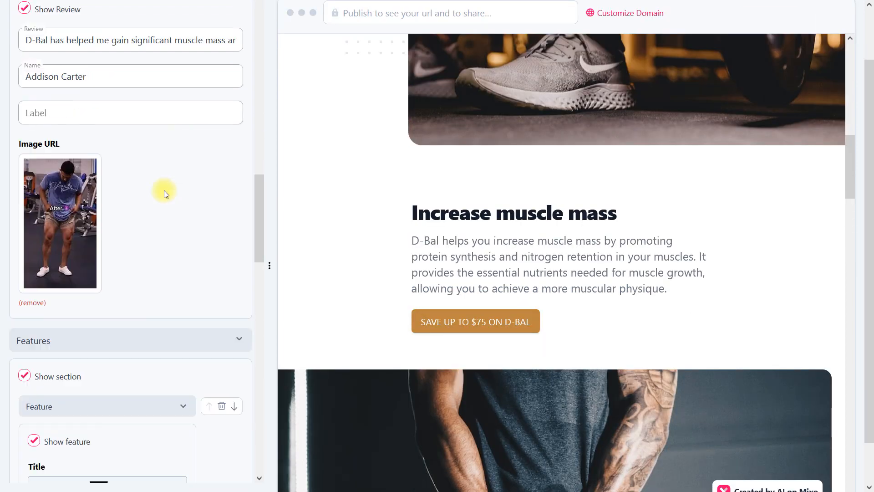
Step: Enable the feature's customer review credited to James
scroll(down, 3)
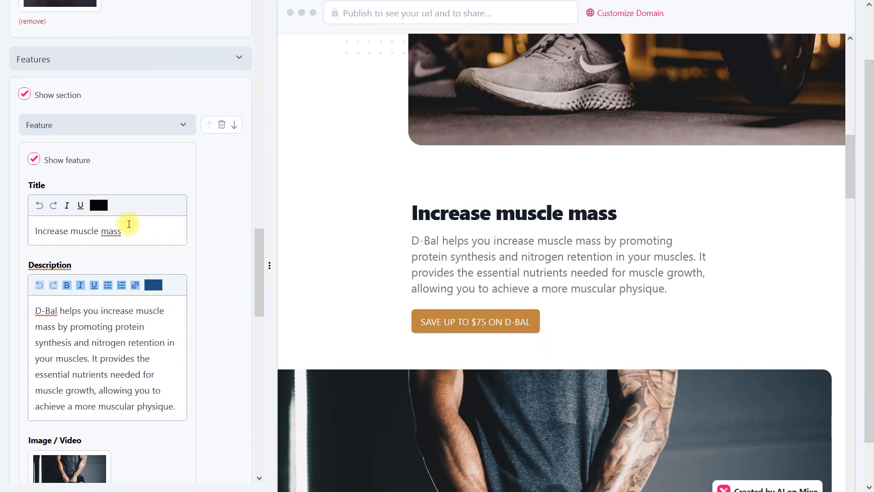
scroll(down, 3)
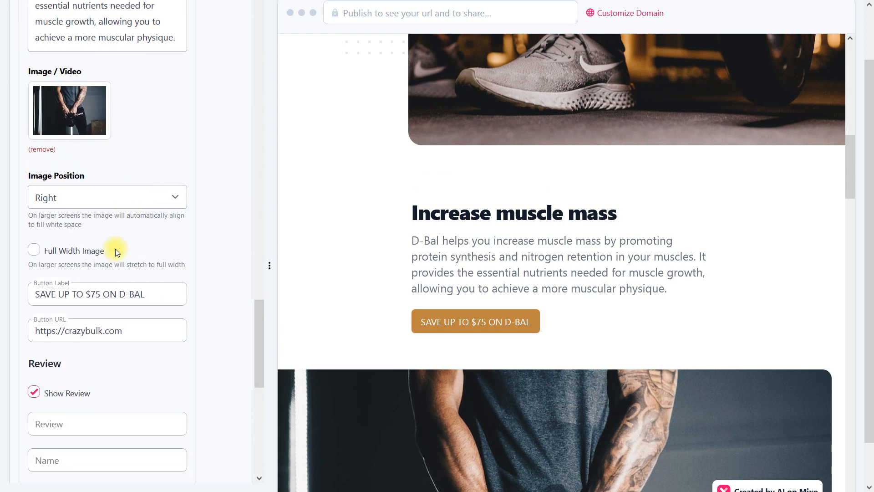
scroll(down, 3)
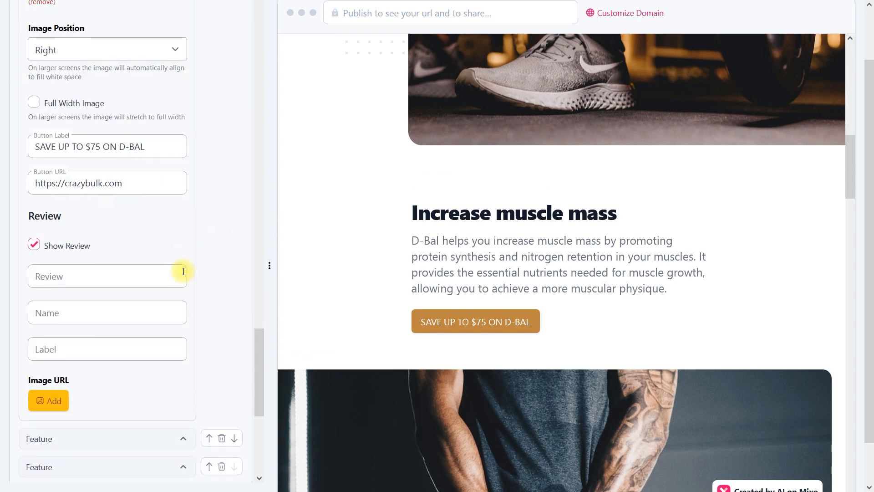
text(James)
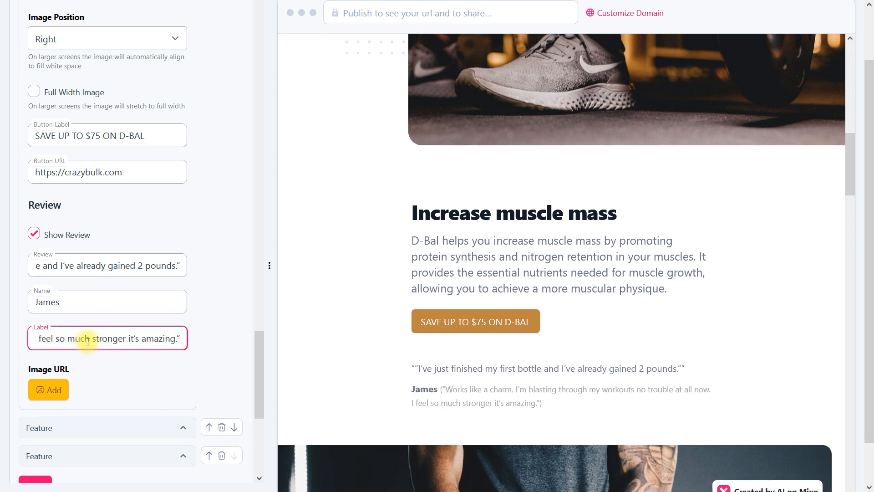
scroll(down, 3)
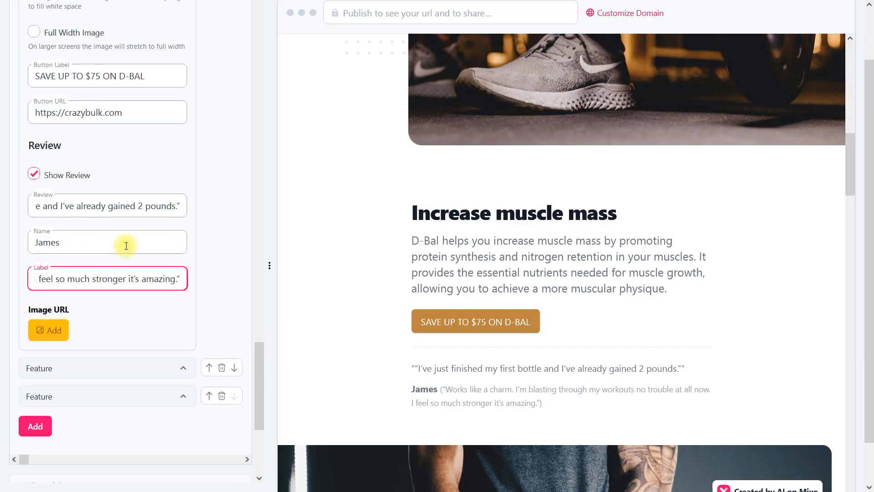
Step: Give the second feature a new product image and an UNLOCK 10% OFF & FREE SHIPPING button
click(48, 329)
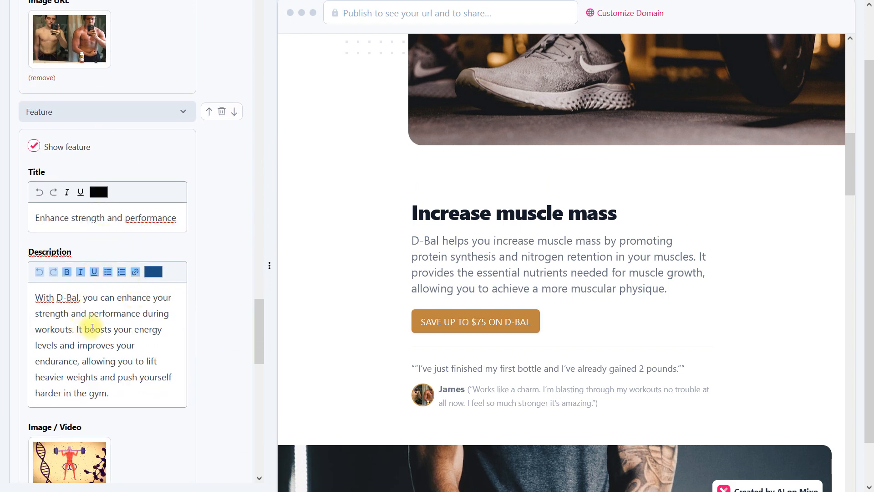
scroll(down, 3)
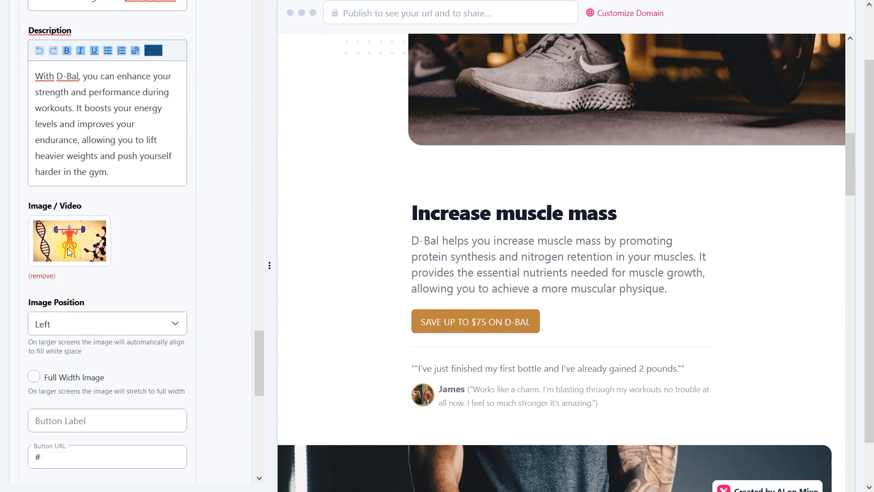
click(69, 240)
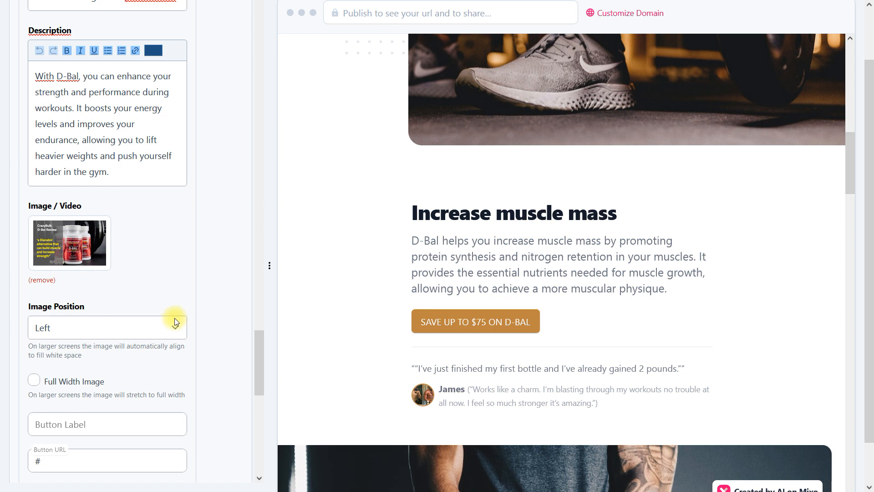
scroll(down, 3)
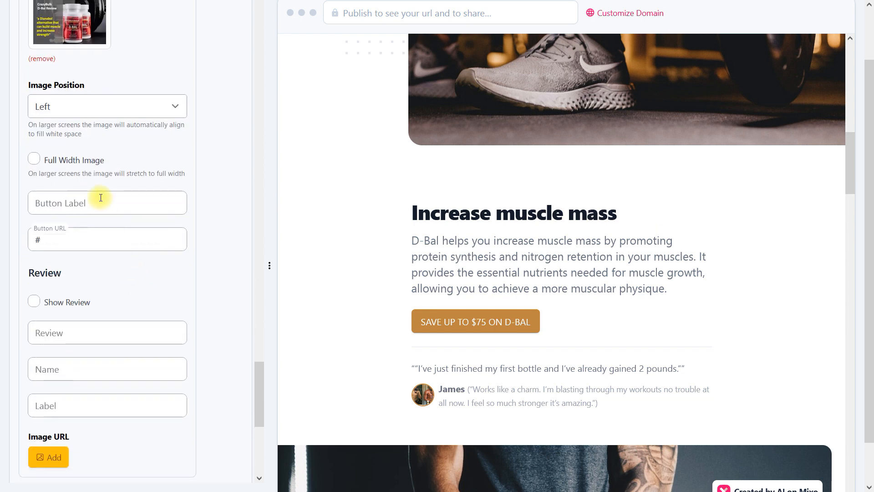
text(UNLOCK 10% OFF & FREE SHIPPING)
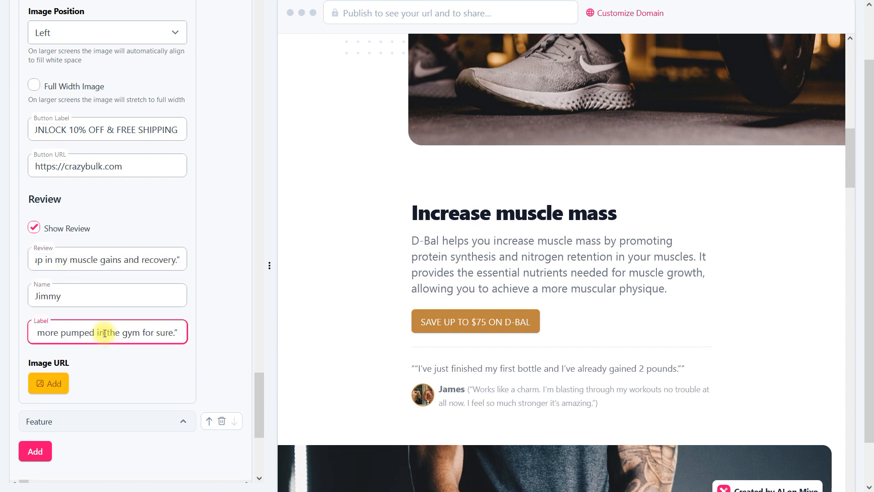
Step: Upload kevin.jpg from the Media Library as the reviewer's photo
click(48, 384)
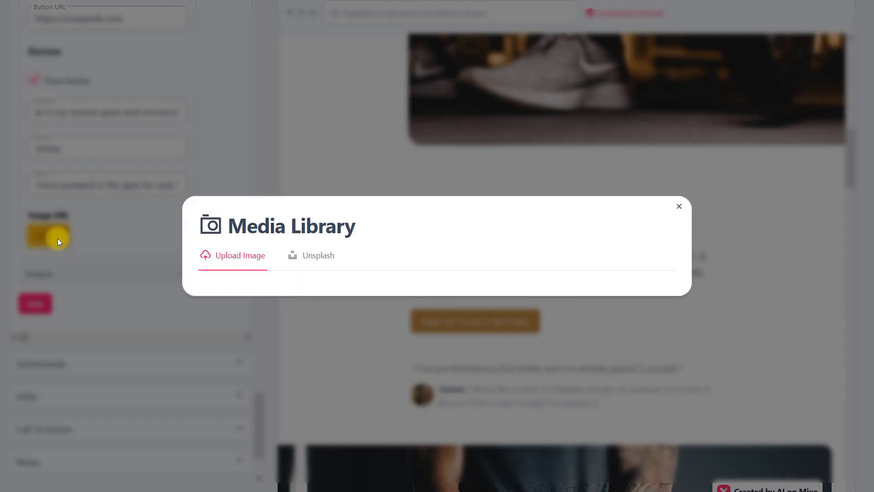
click(239, 255)
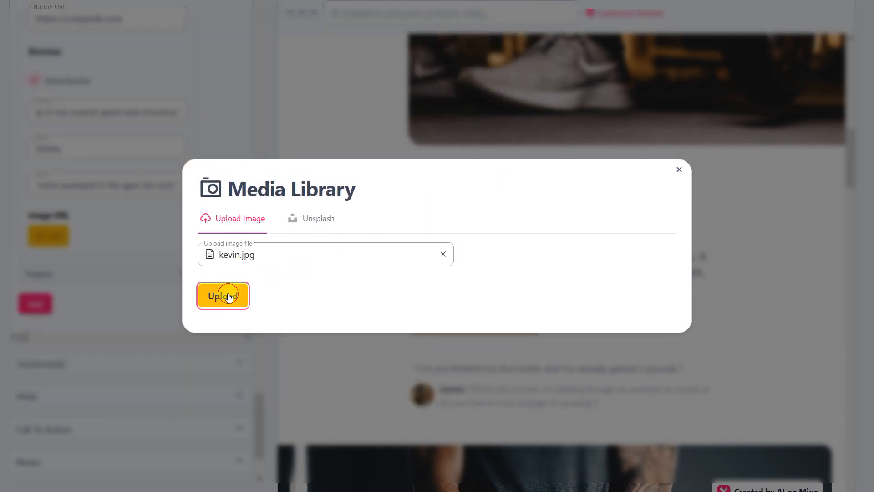
click(222, 295)
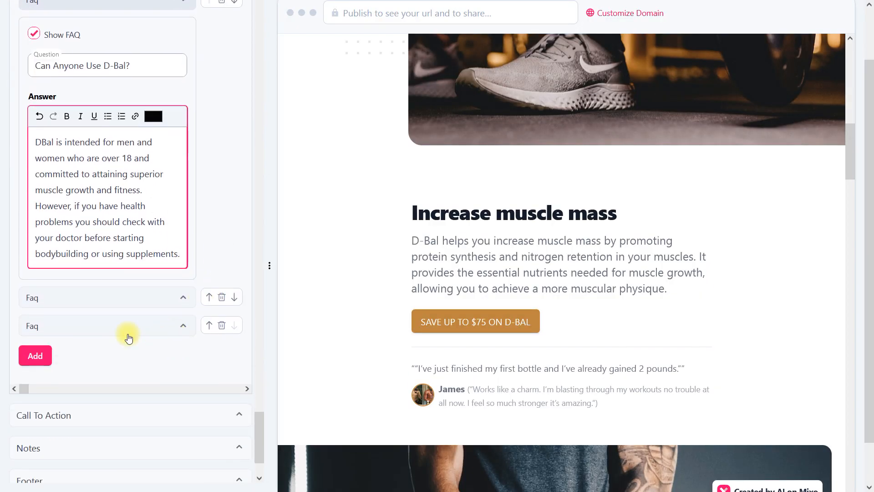
Step: Add the FAQ question 'How do I get the Best Results with D-Bal?' and move on to Call To Action
click(108, 325)
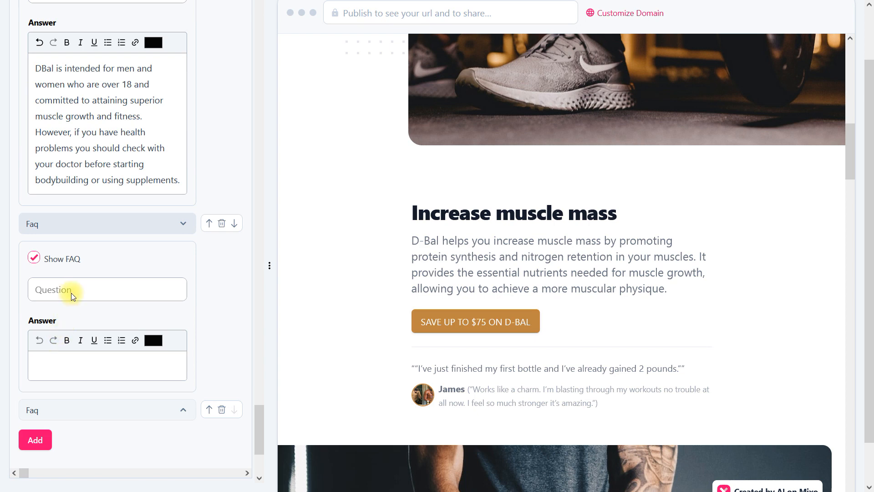
text(How do I get the Best Results with D-Bal?)
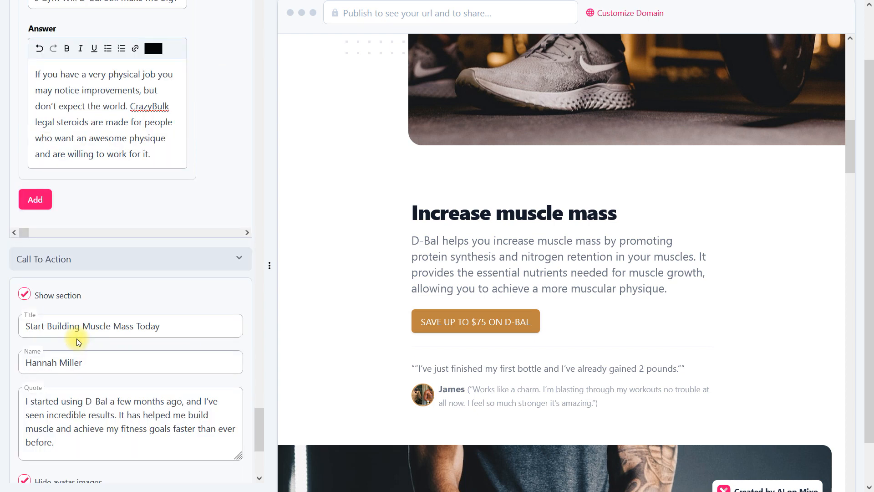
scroll(down, 3)
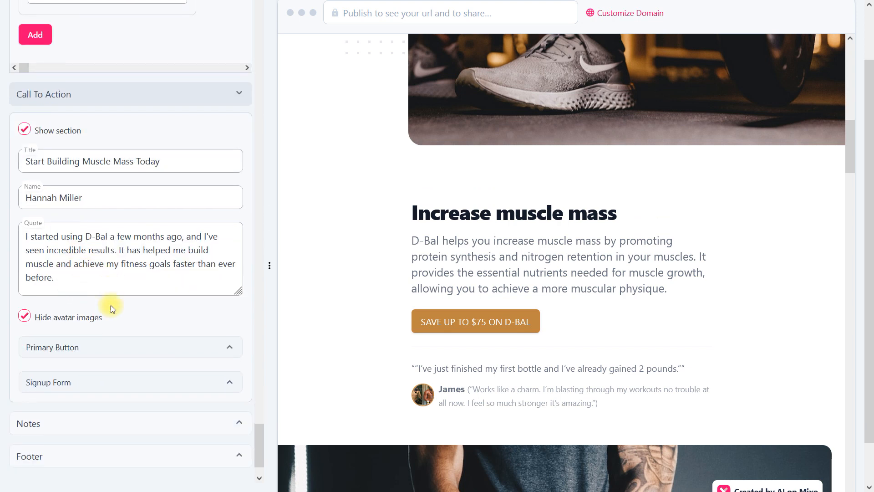
Step: Credit the Notes section to Arthur, Founder, with a D-Bal bottle image
click(130, 347)
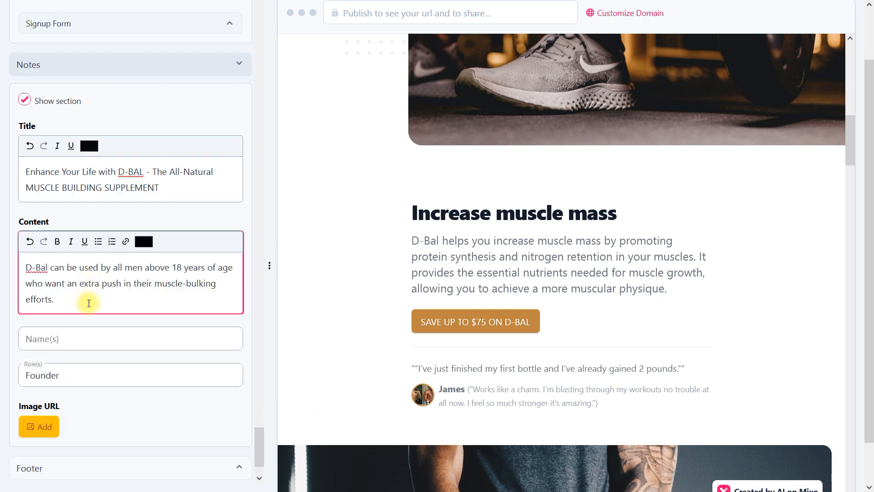
text(A)
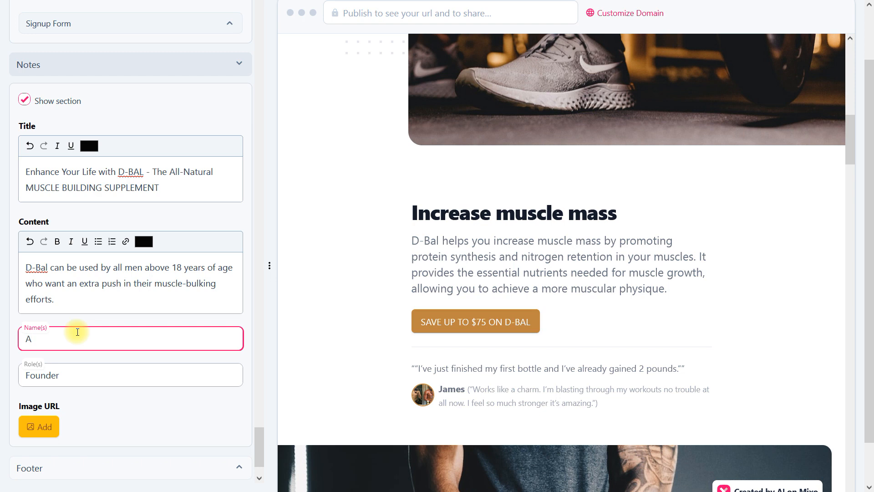
text(rthur)
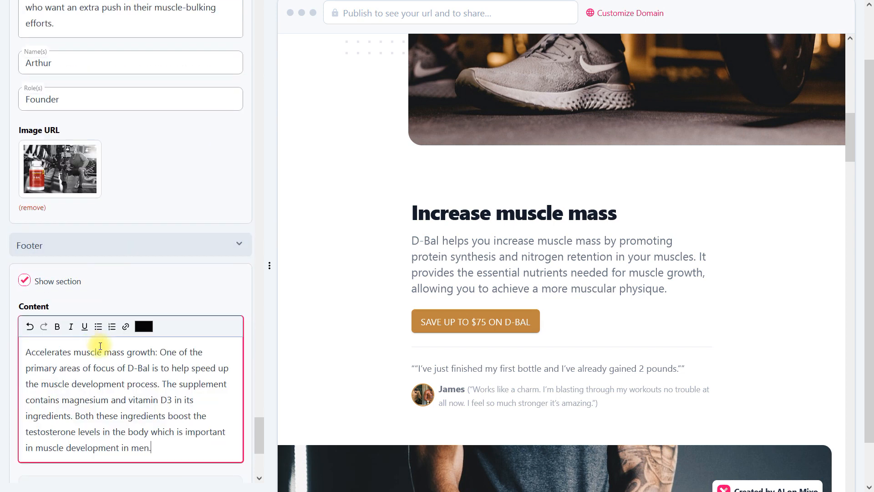
scroll(down, 3)
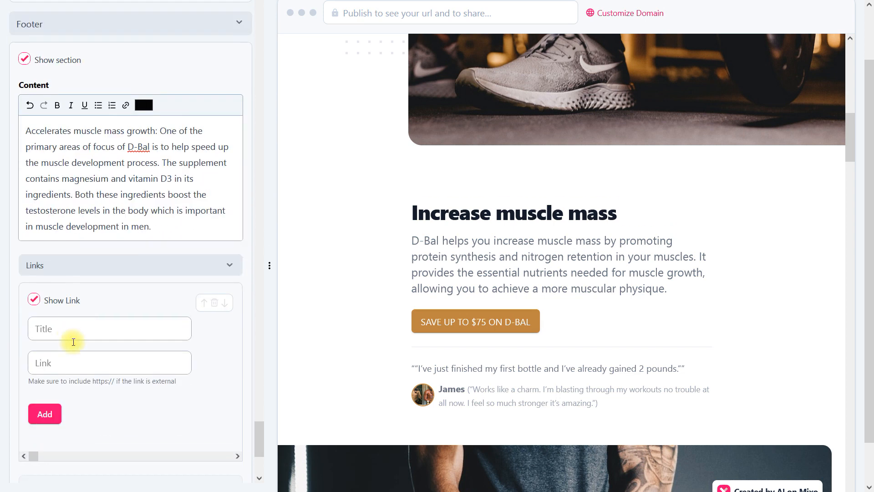
text(https:/)
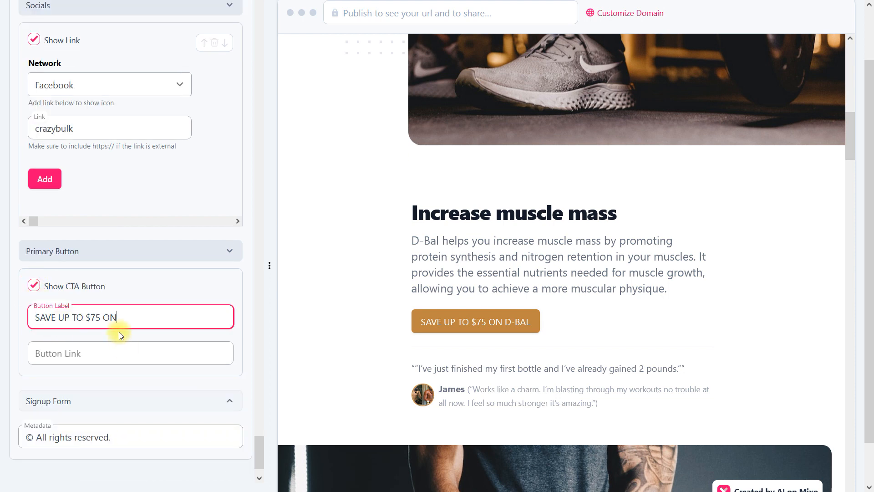
text(D-BAL)
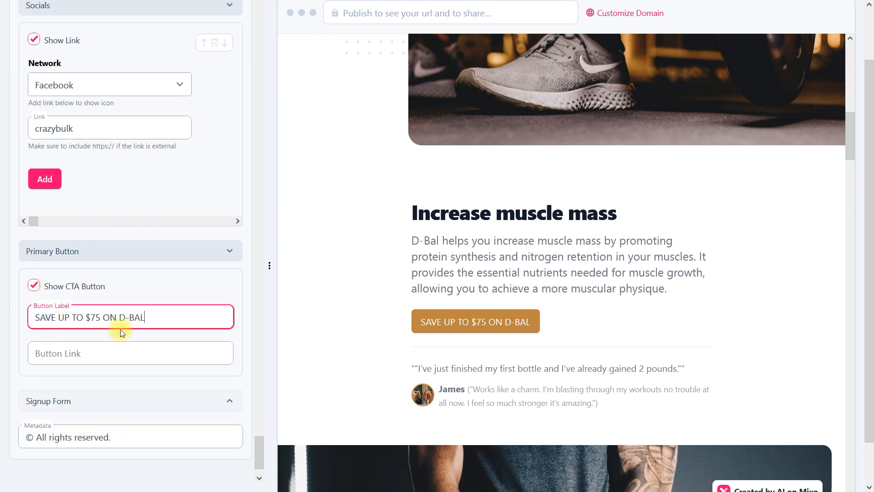
text(https://crazybulk.com)
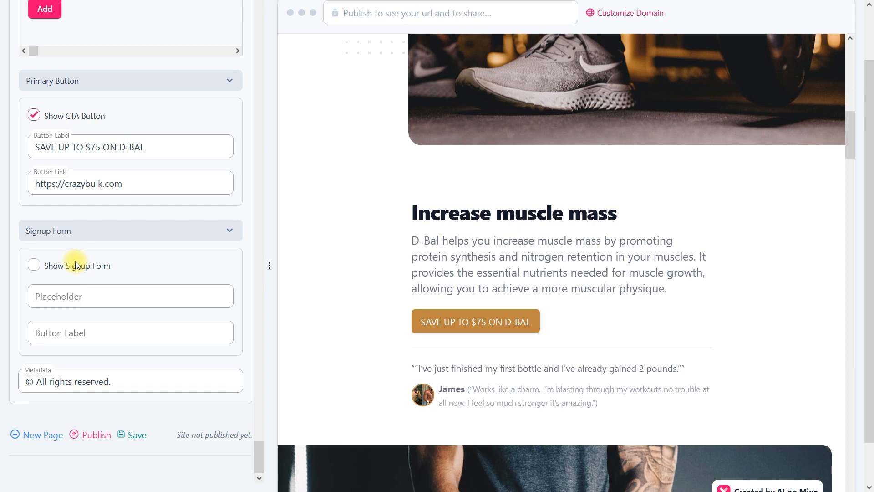
Step: Enable the signup form with placeholder 'Subscribe to get news on muscle building su...'
click(33, 265)
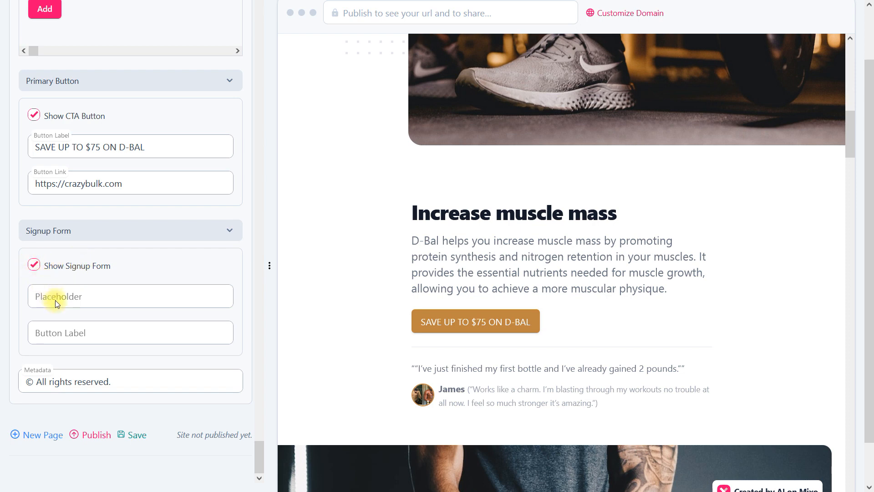
text(Subscribe to get news on muscle)
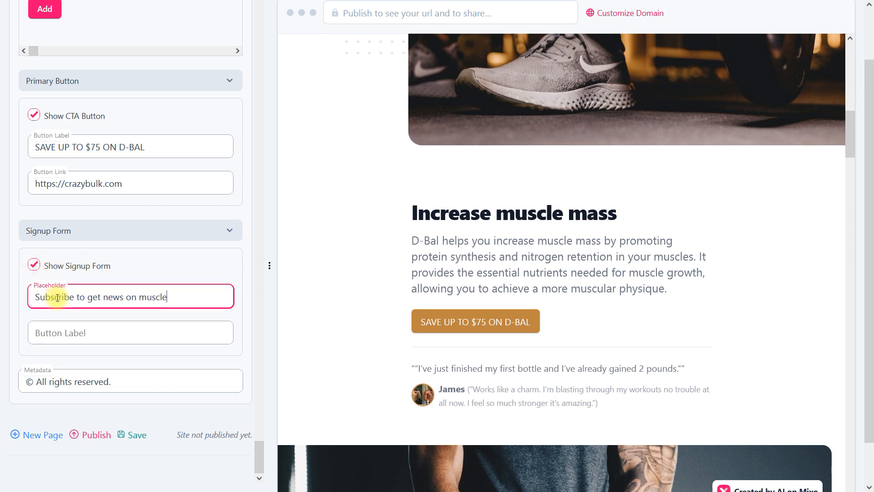
text(building su)
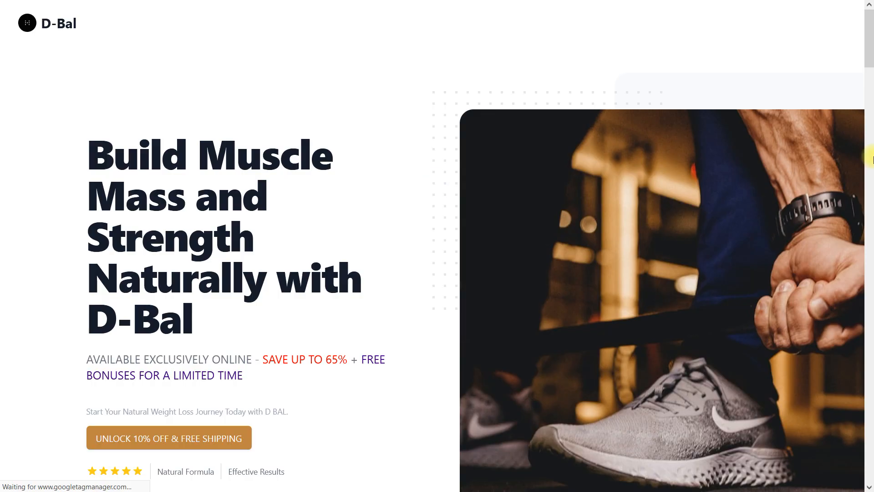
Step: Scroll through the live D-Bal page from hero through features, CTA and notes
scroll(down, 3)
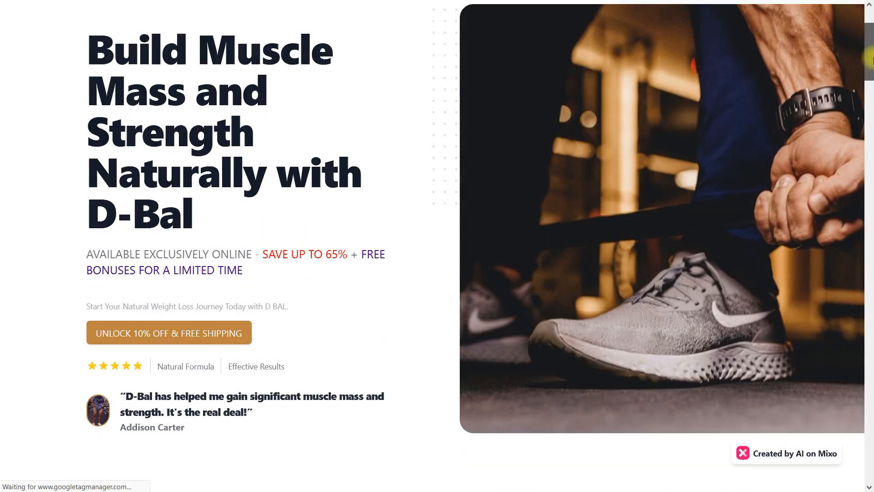
scroll(down, 3)
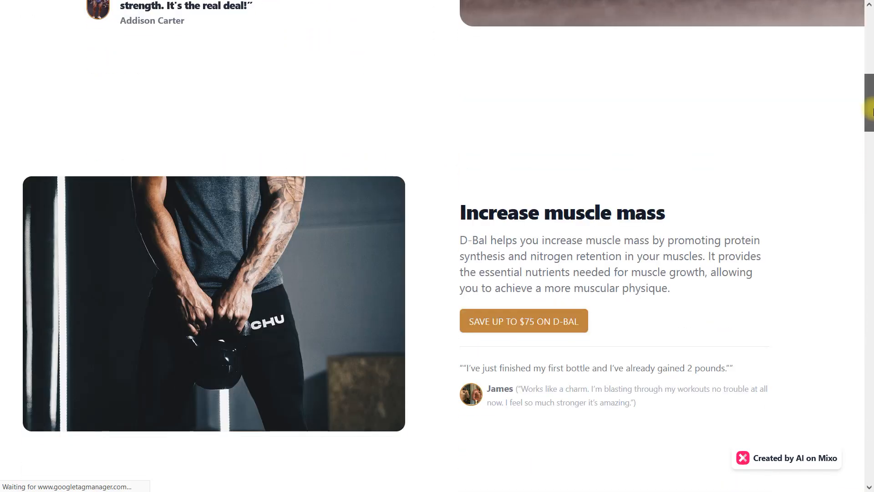
scroll(down, 3)
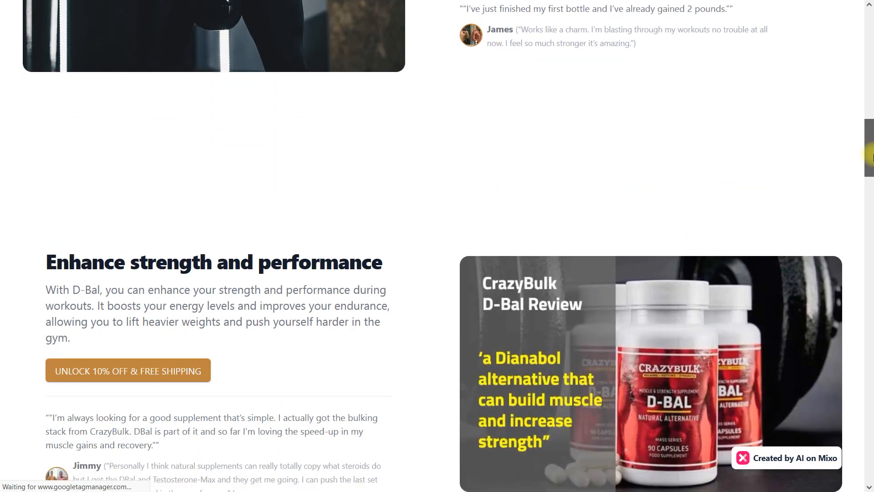
scroll(down, 3)
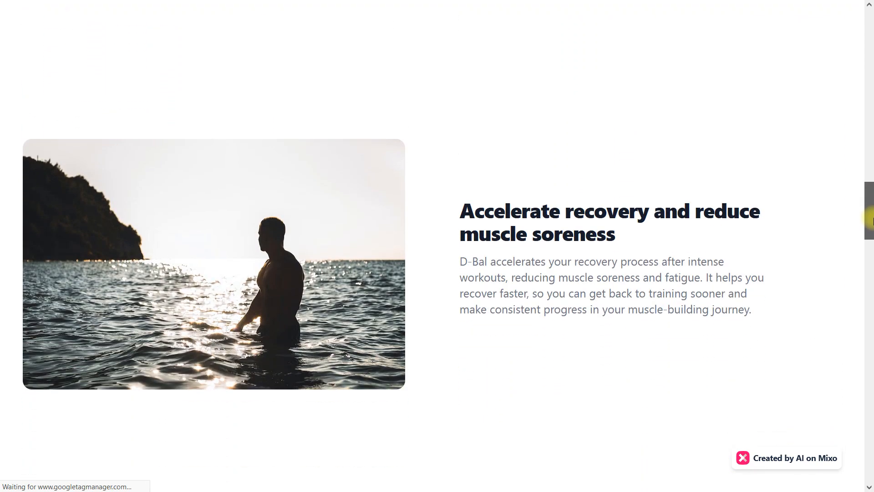
scroll(down, 3)
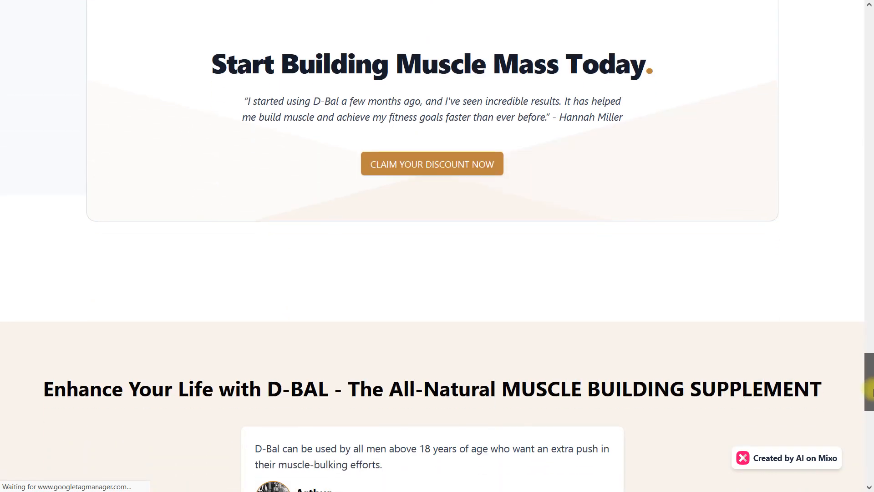
scroll(down, 3)
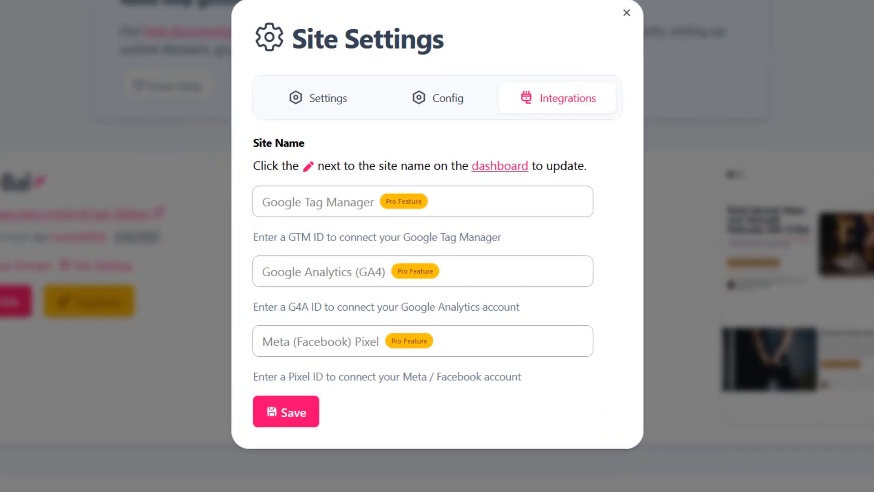
Step: Disable the Made by Mixo badge in Config and save, triggering the upgrade notice
click(626, 12)
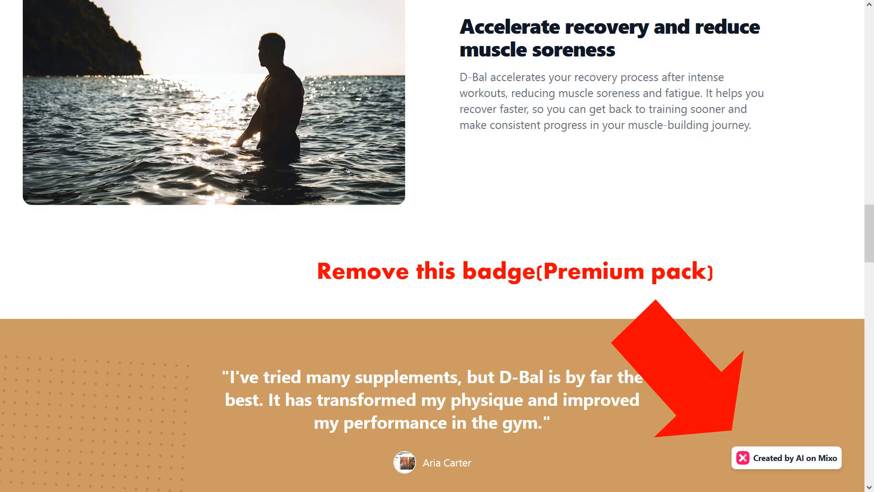
scroll(down, 3)
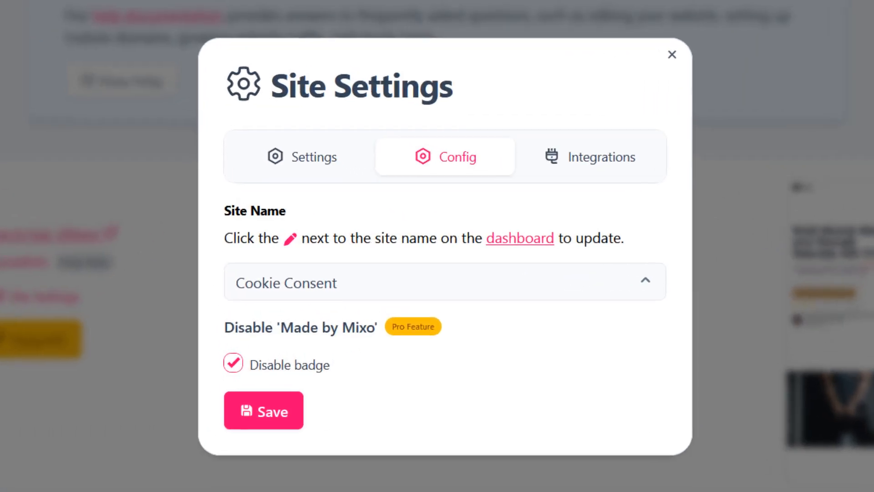
click(673, 55)
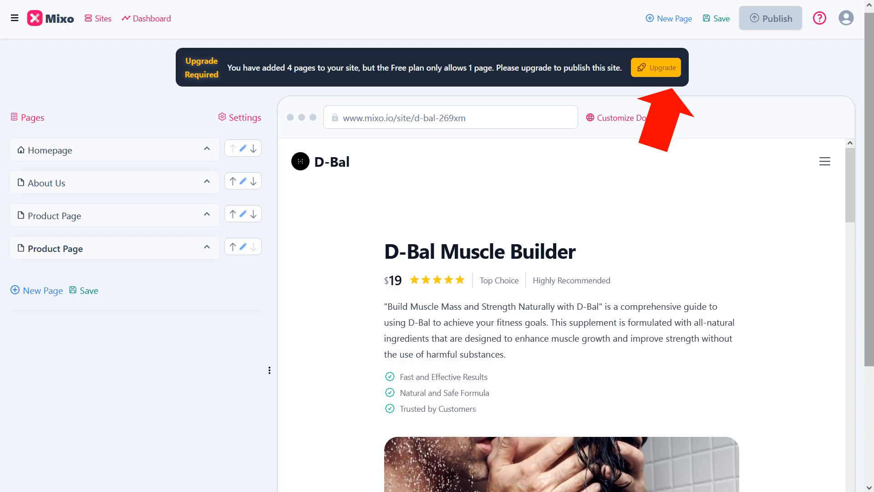